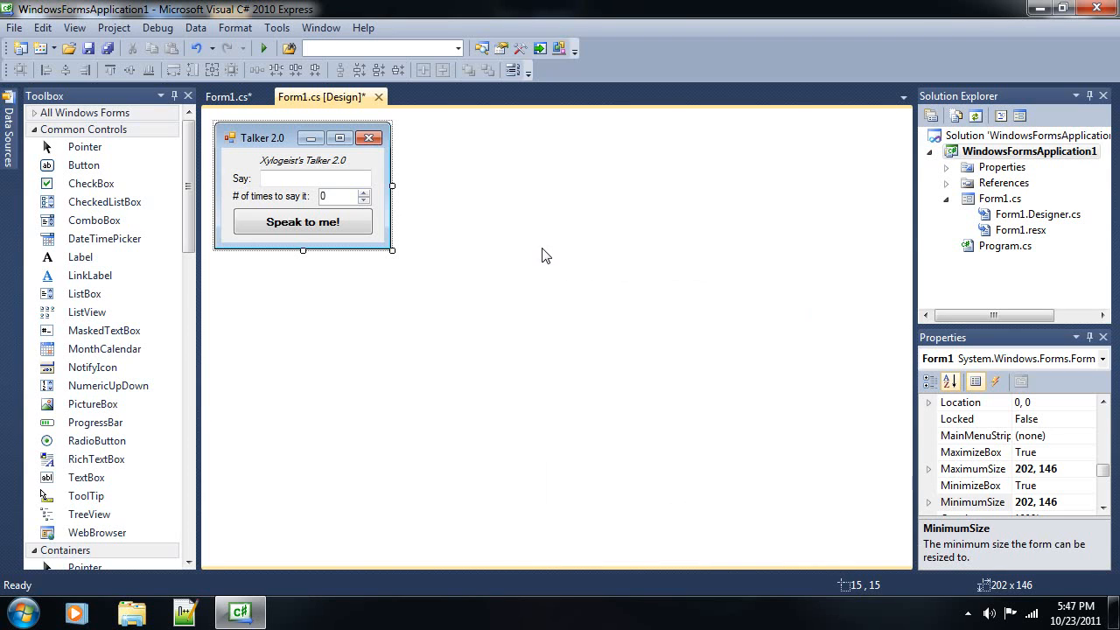
pyautogui.moveTo(582, 236)
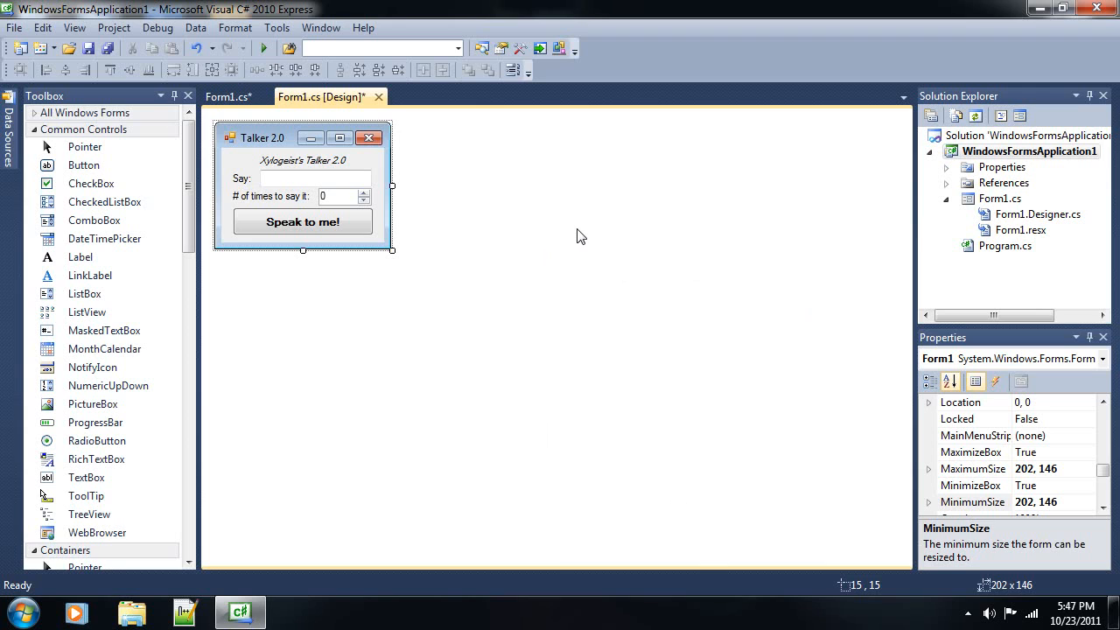
pyautogui.moveTo(422, 226)
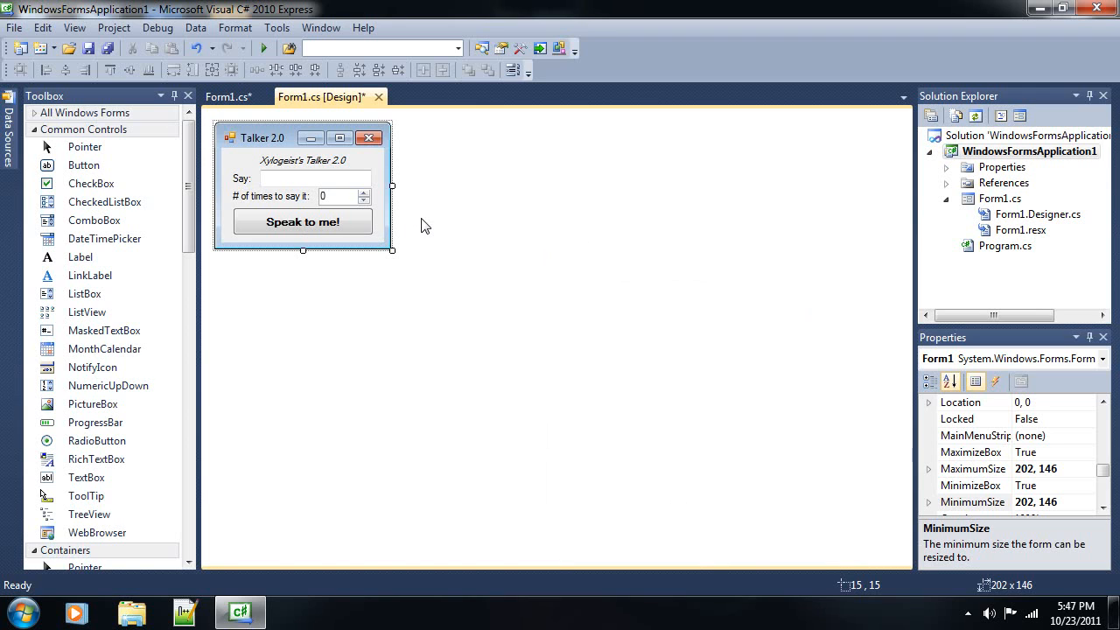
pyautogui.moveTo(418, 220)
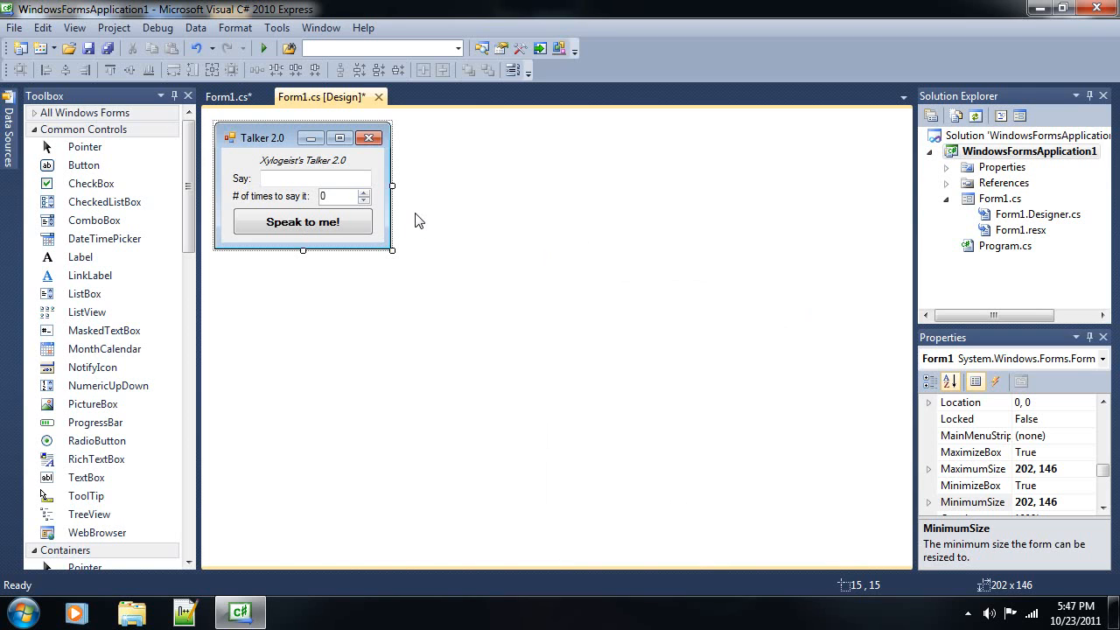
pyautogui.moveTo(401, 216)
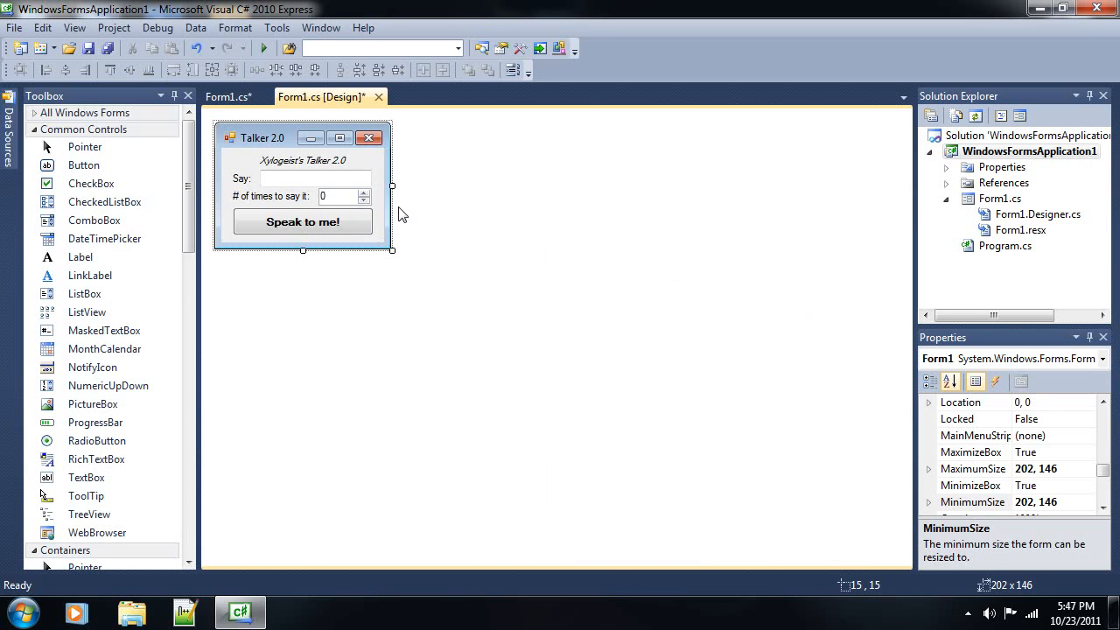
pyautogui.moveTo(389, 214)
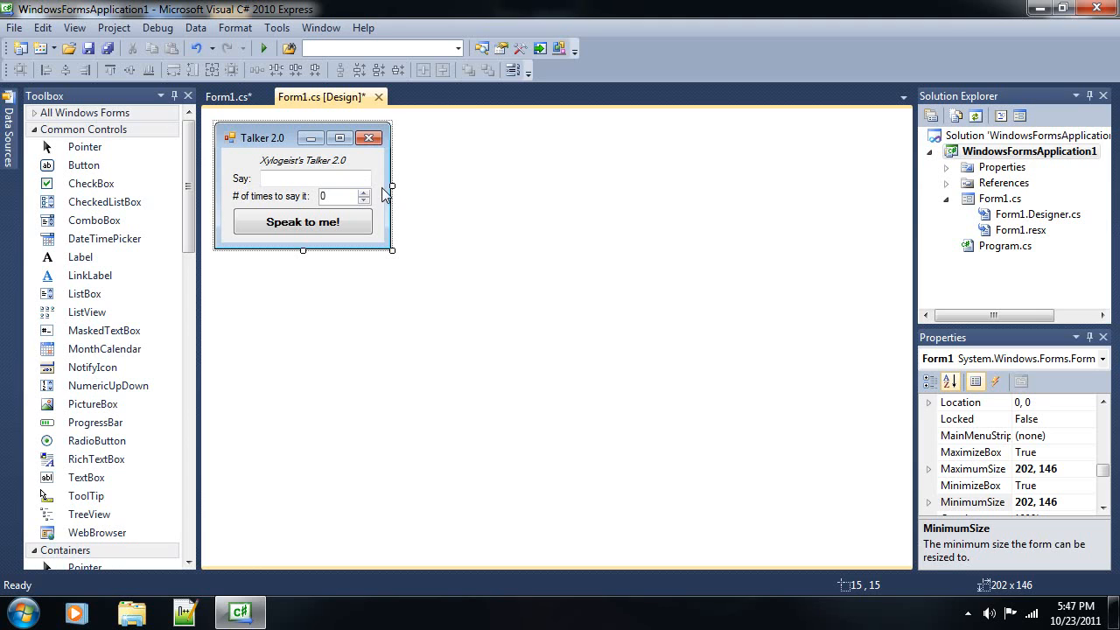
pyautogui.moveTo(388, 194)
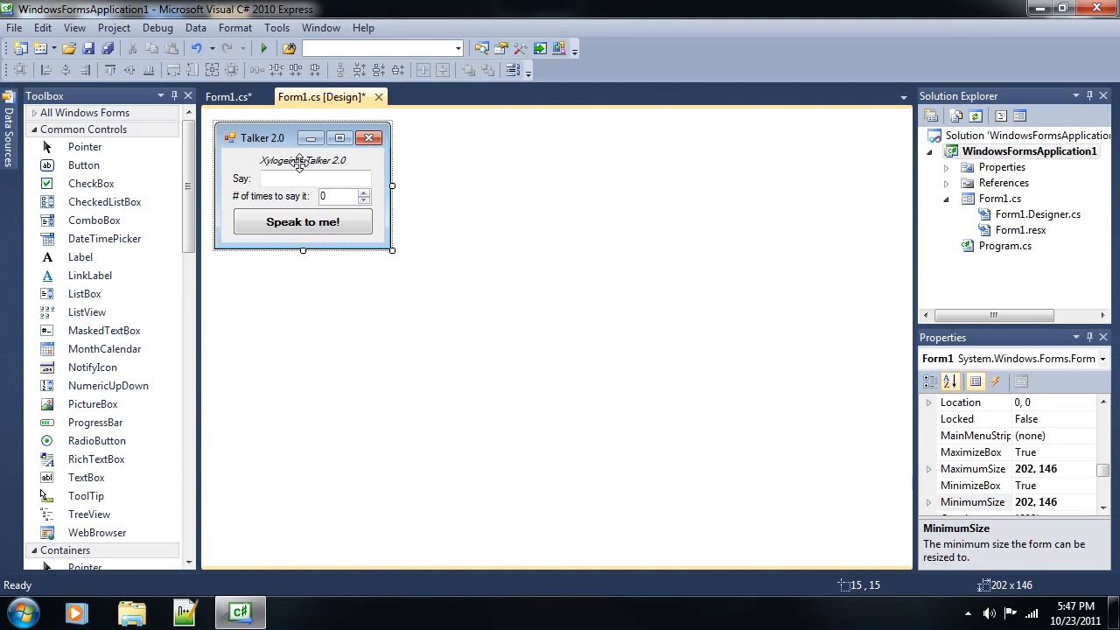
pyautogui.moveTo(370, 195)
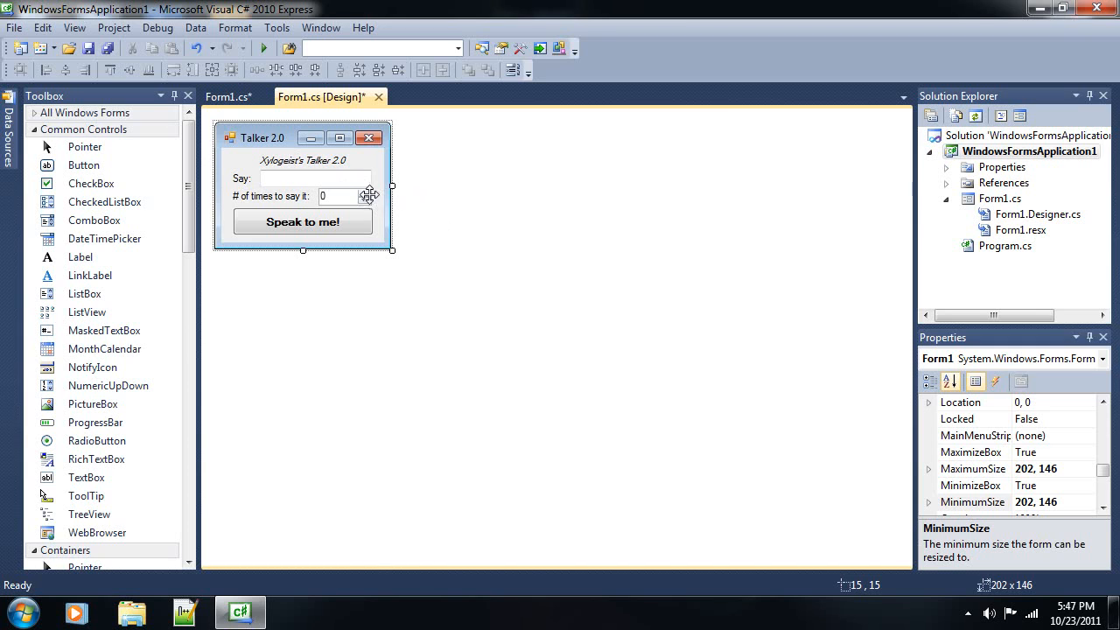
pyautogui.moveTo(385, 175)
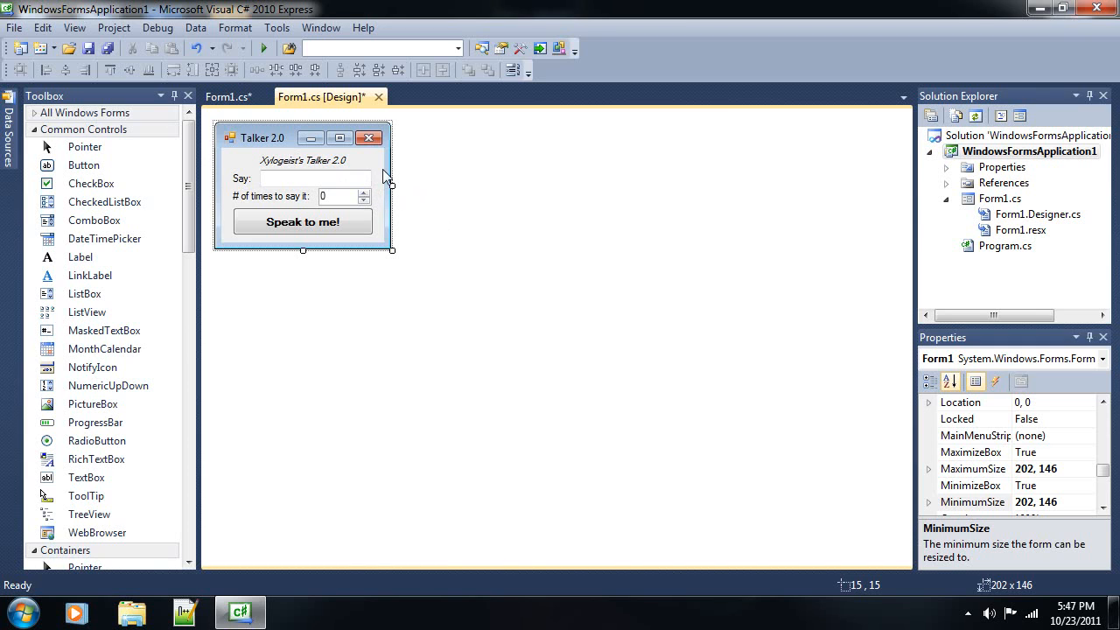
# Generate the button1_Click handler by double-clicking the Speak to me! button
pyautogui.click(302, 221)
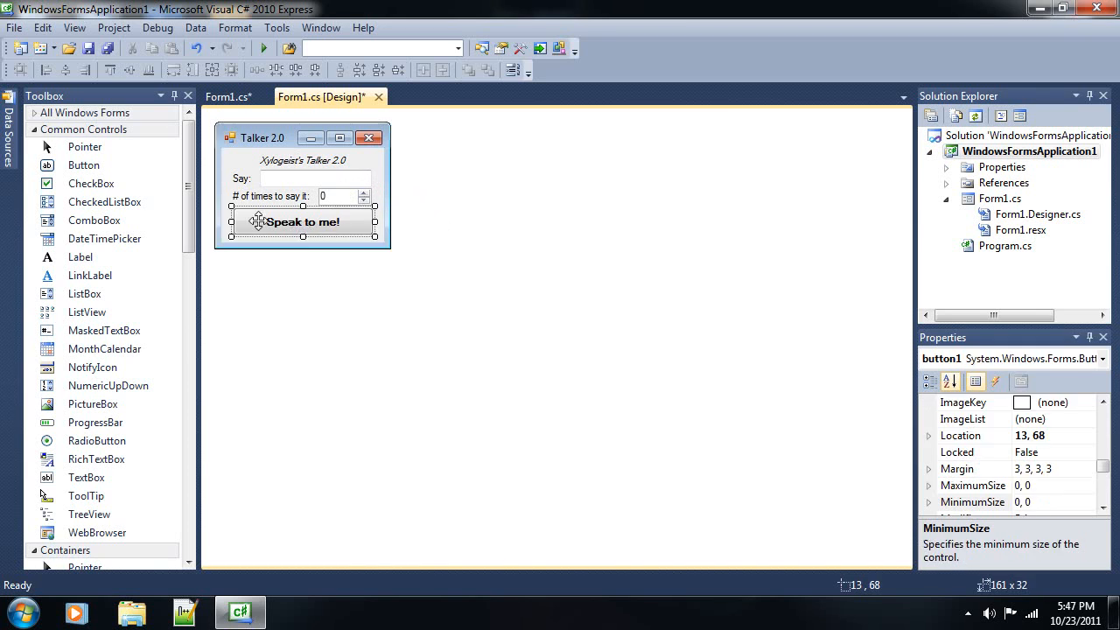
pyautogui.moveTo(405, 239)
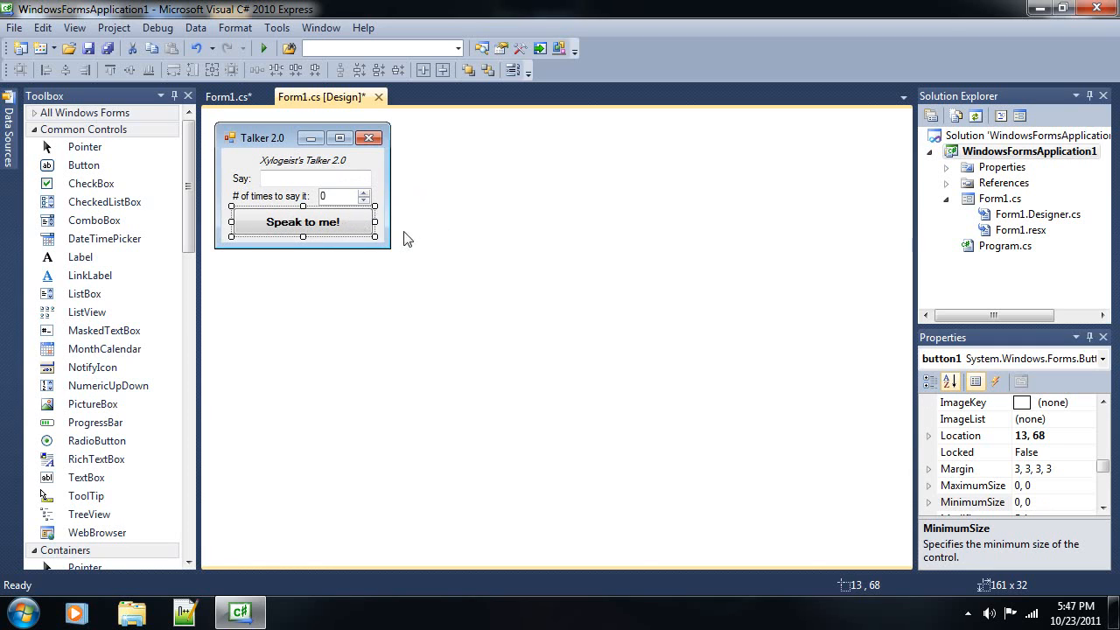
pyautogui.click(340, 196)
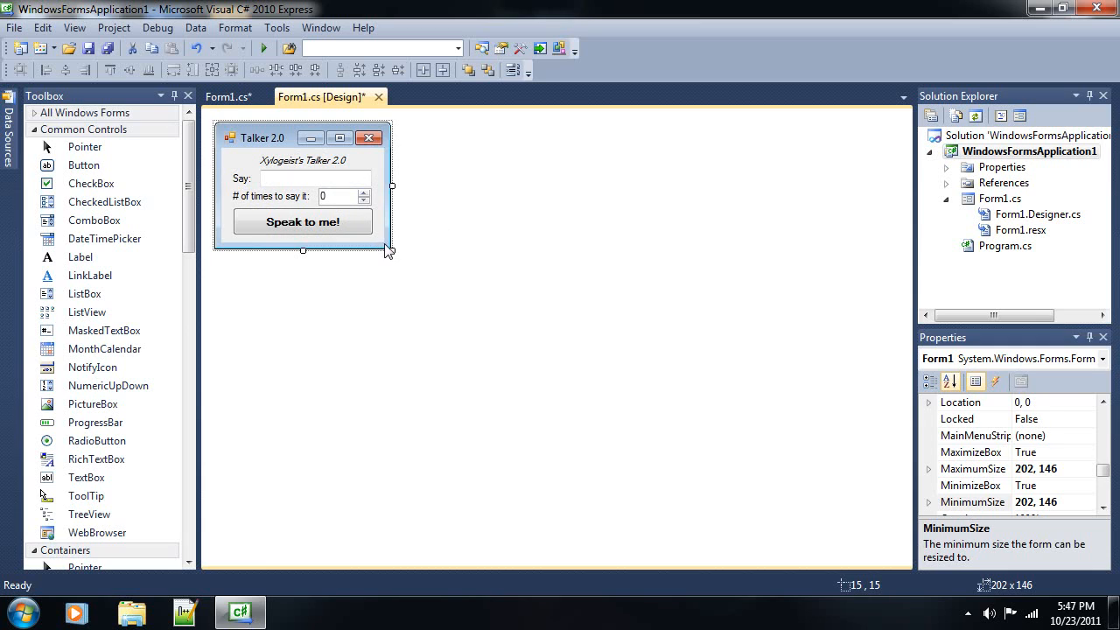
pyautogui.moveTo(398, 222)
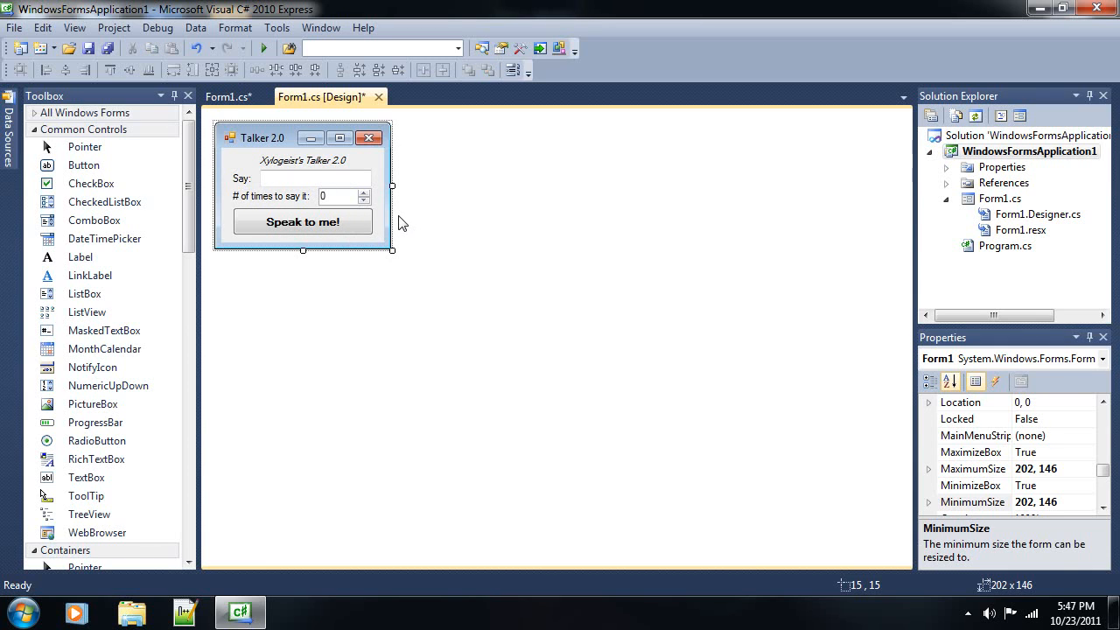
pyautogui.moveTo(323, 219)
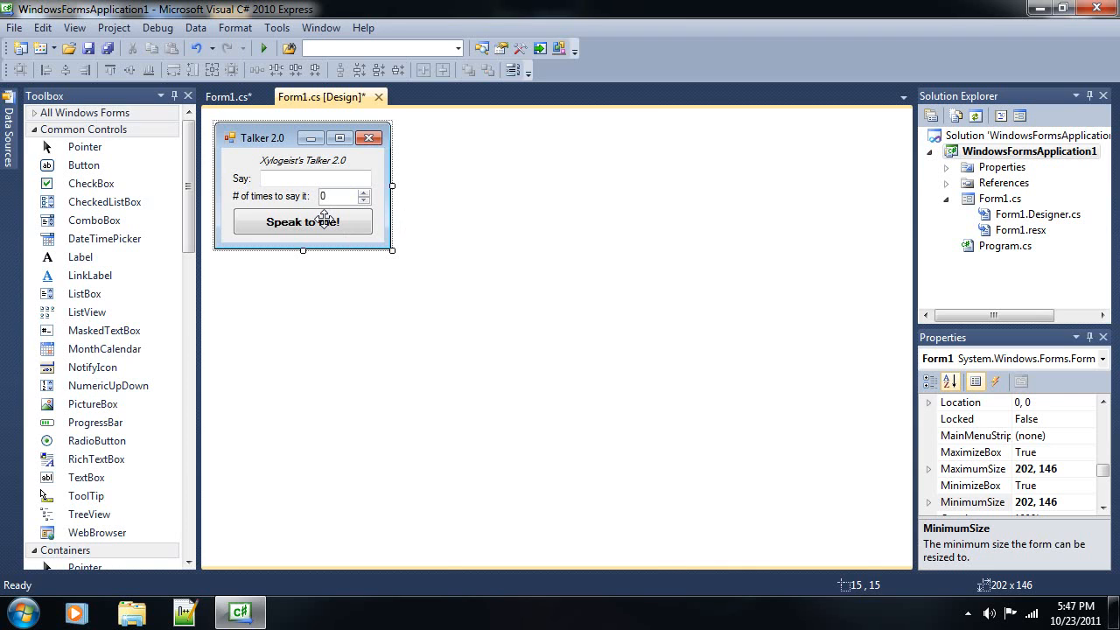
pyautogui.doubleClick(303, 220)
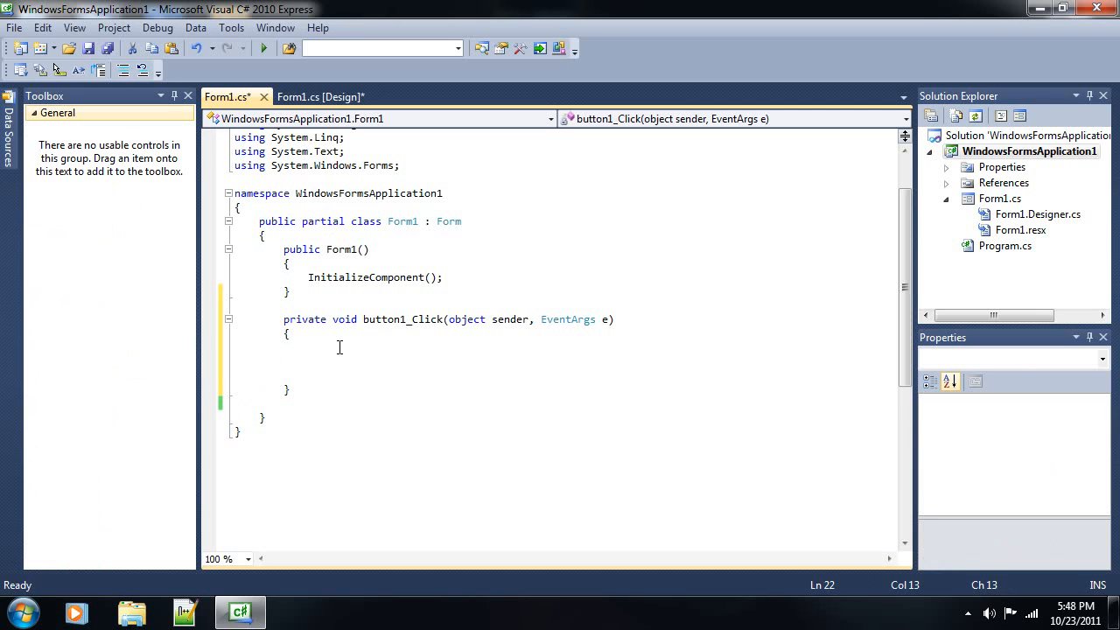
# Check the number box in the designer, then return to the button1_Click code
pyautogui.click(321, 97)
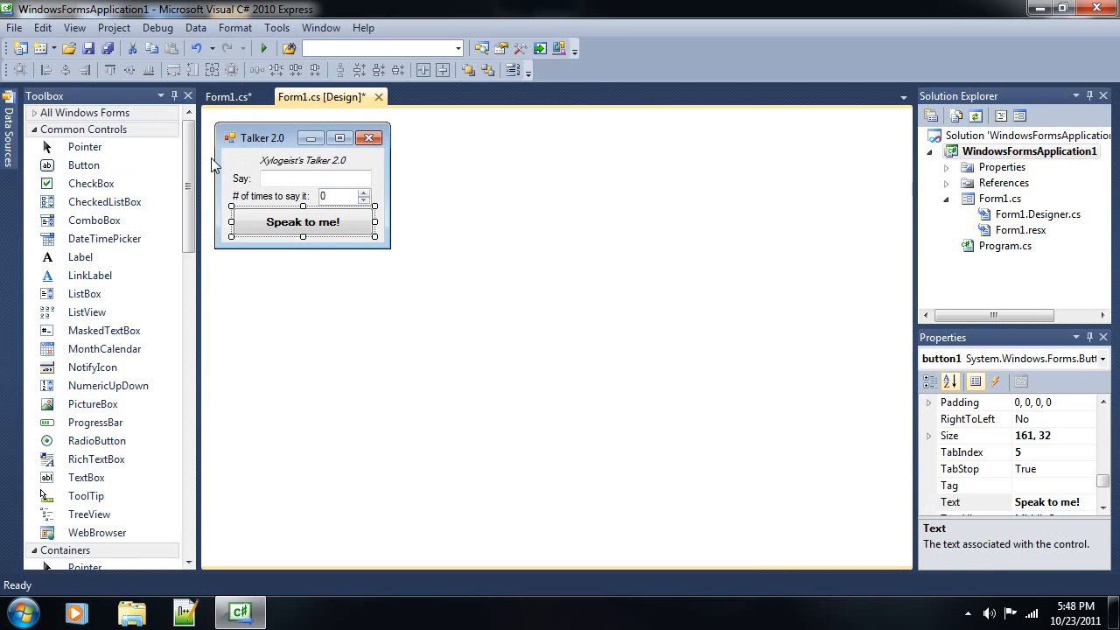
pyautogui.click(313, 179)
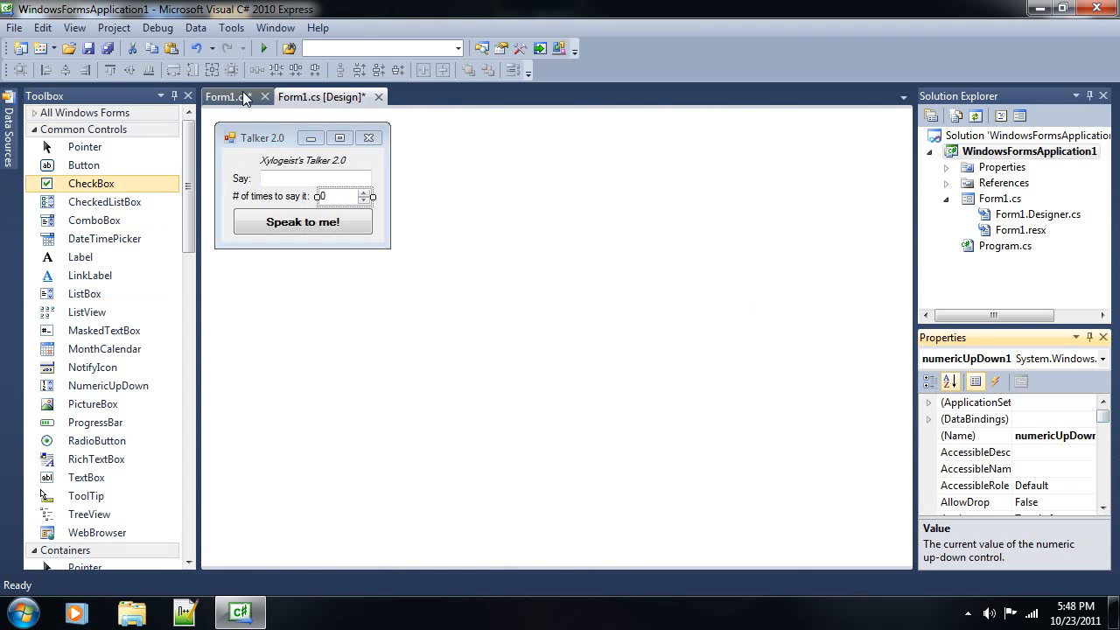
pyautogui.doubleClick(302, 222)
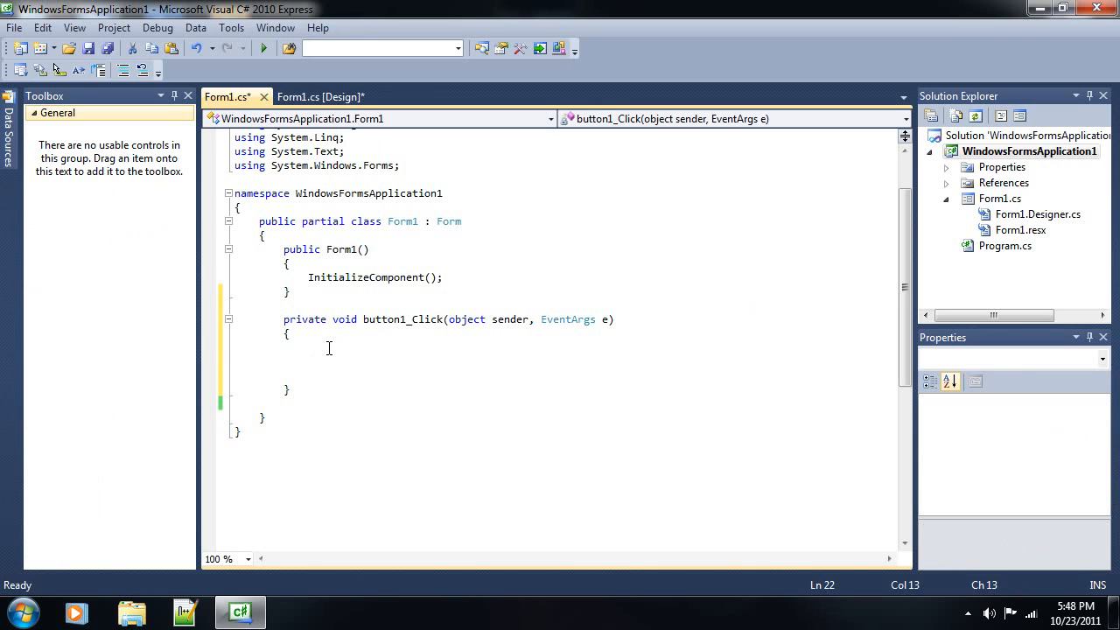
# Start a for loop with braces and 'int count = 0;' inside its parentheses
pyautogui.write('for (')
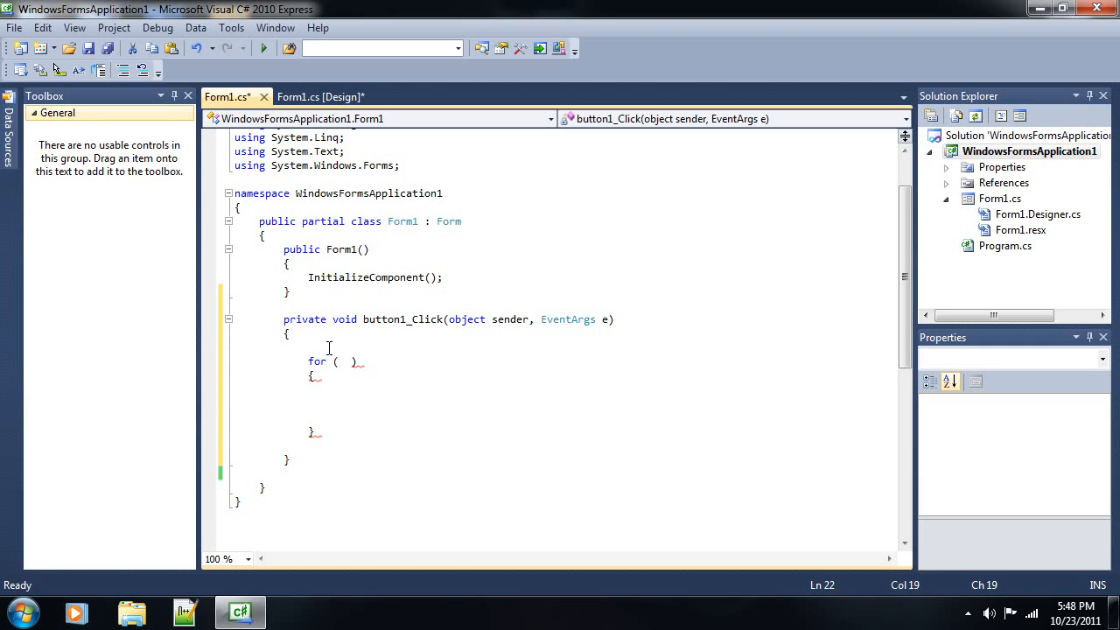
pyautogui.click(344, 361)
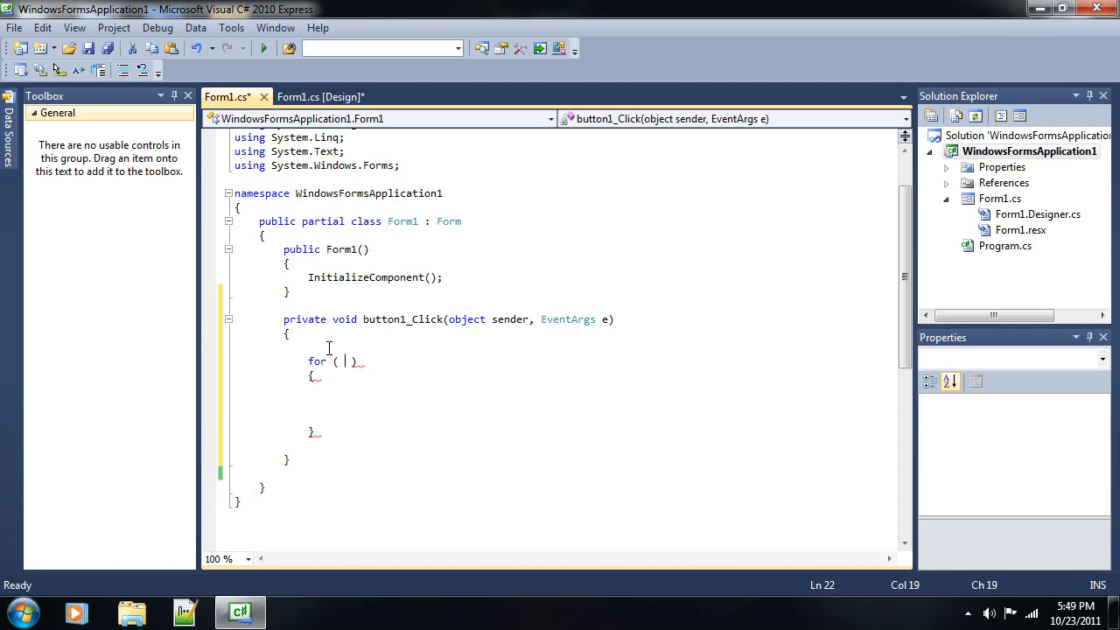
pyautogui.write('int count')
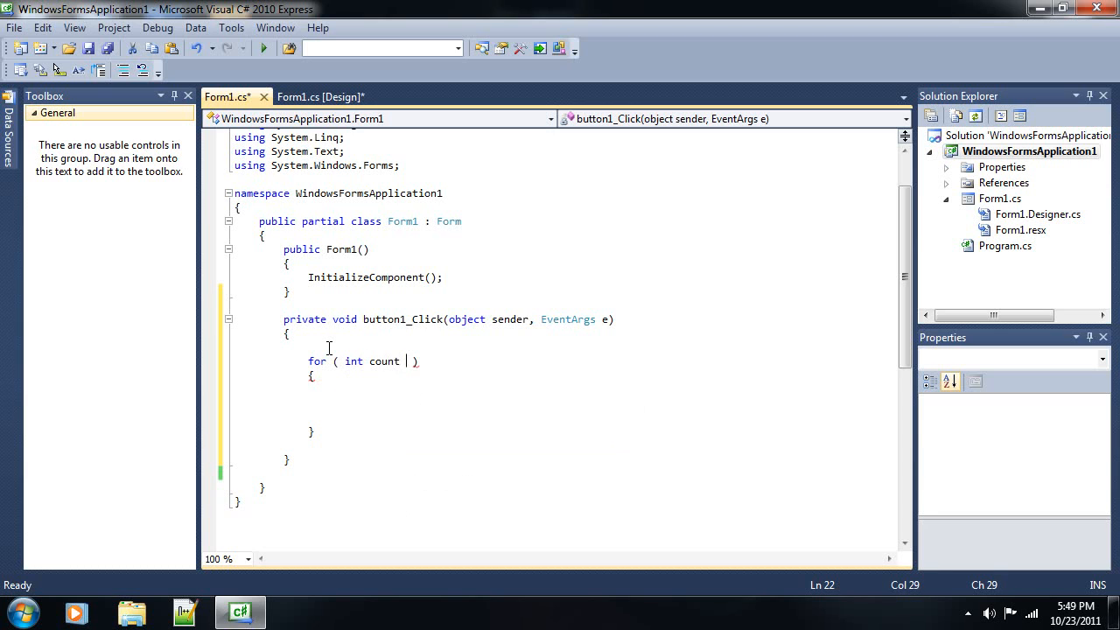
pyautogui.write('= 0;')
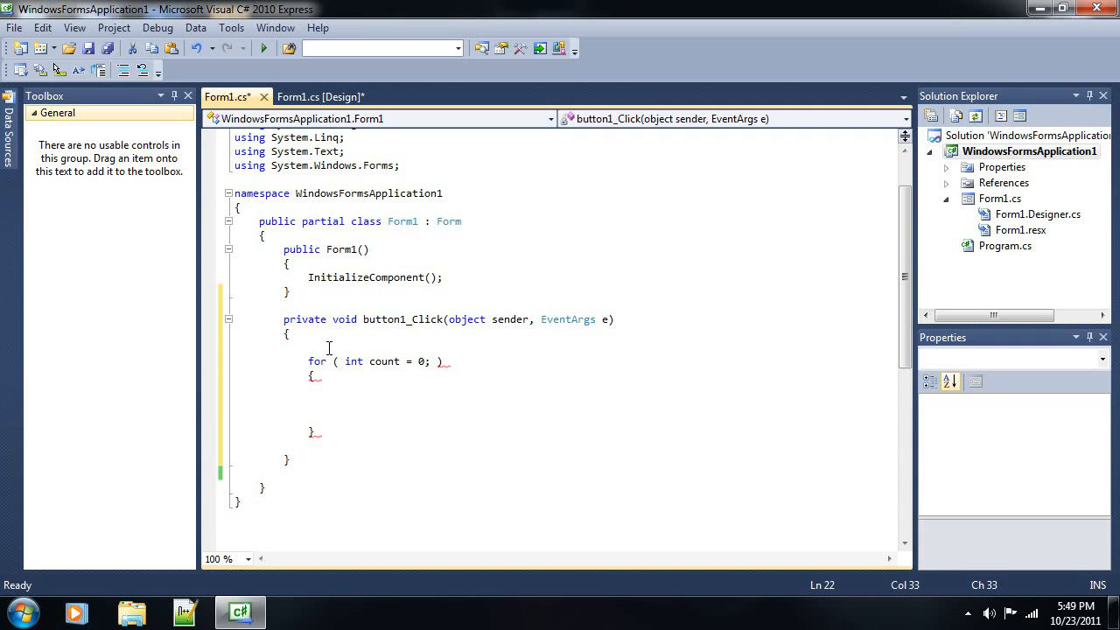
# Remove the redundant standalone 'int count = 0;' declaration above the loop
pyautogui.click(333, 402)
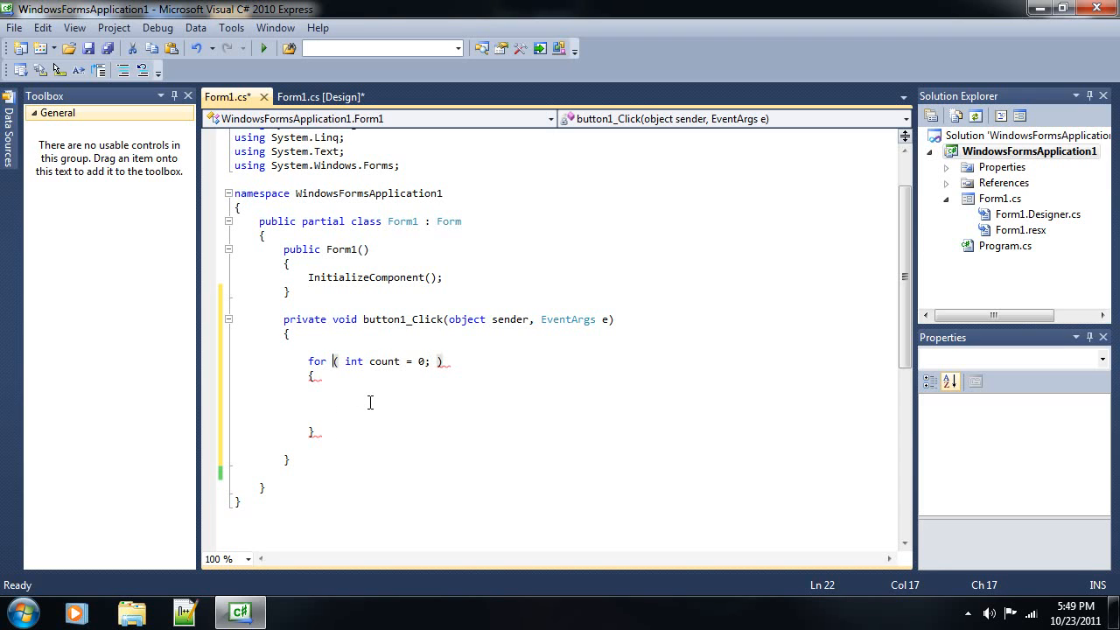
pyautogui.click(333, 403)
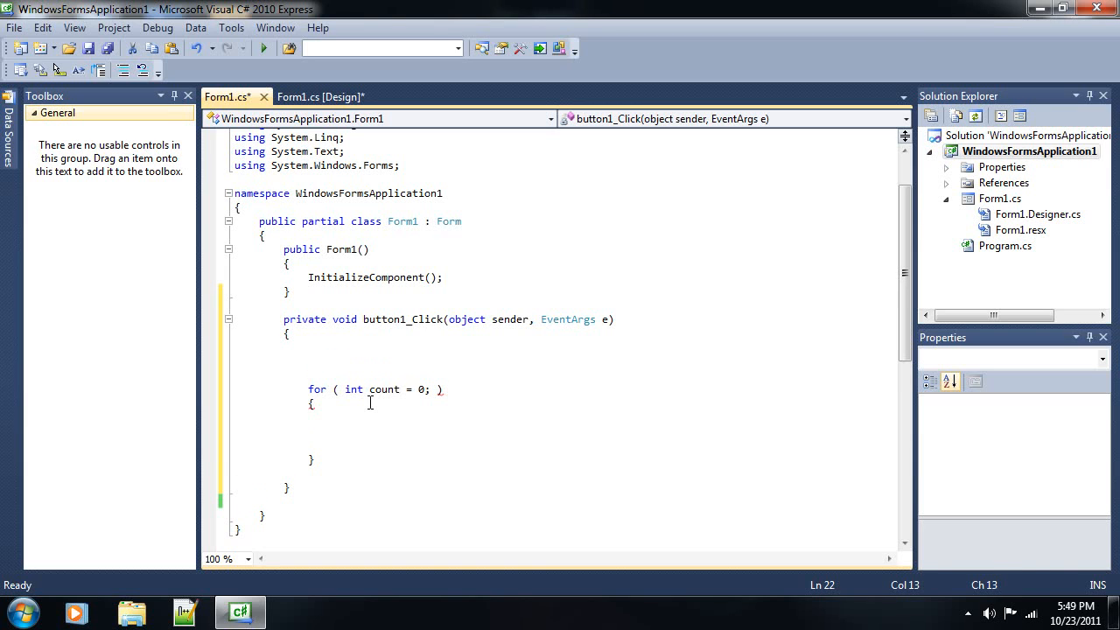
pyautogui.write('int count = 0;')
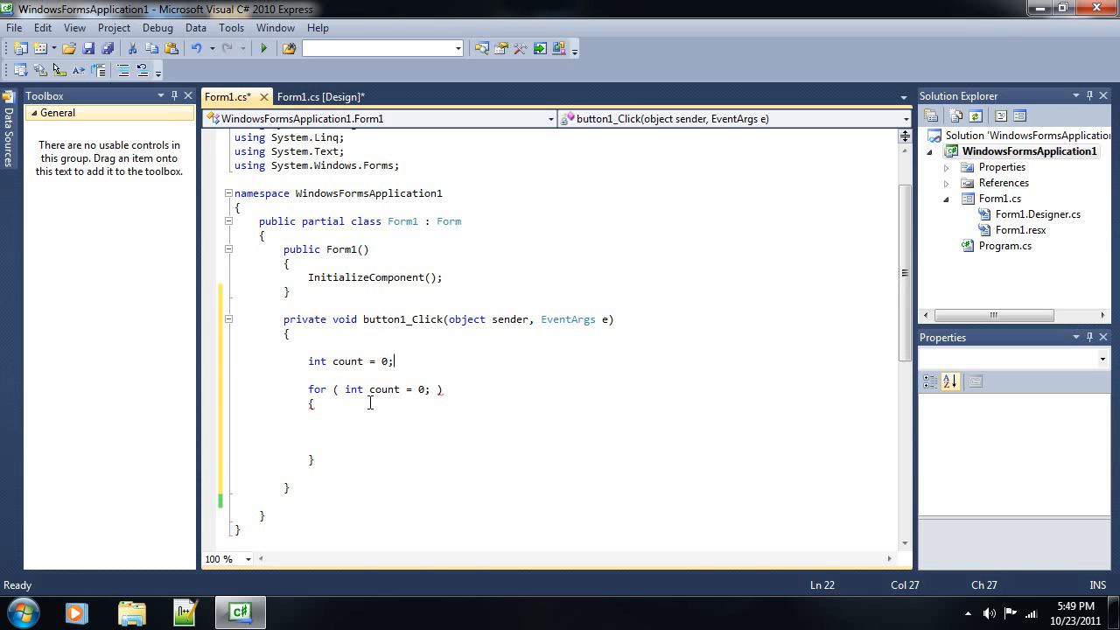
pyautogui.write('c')
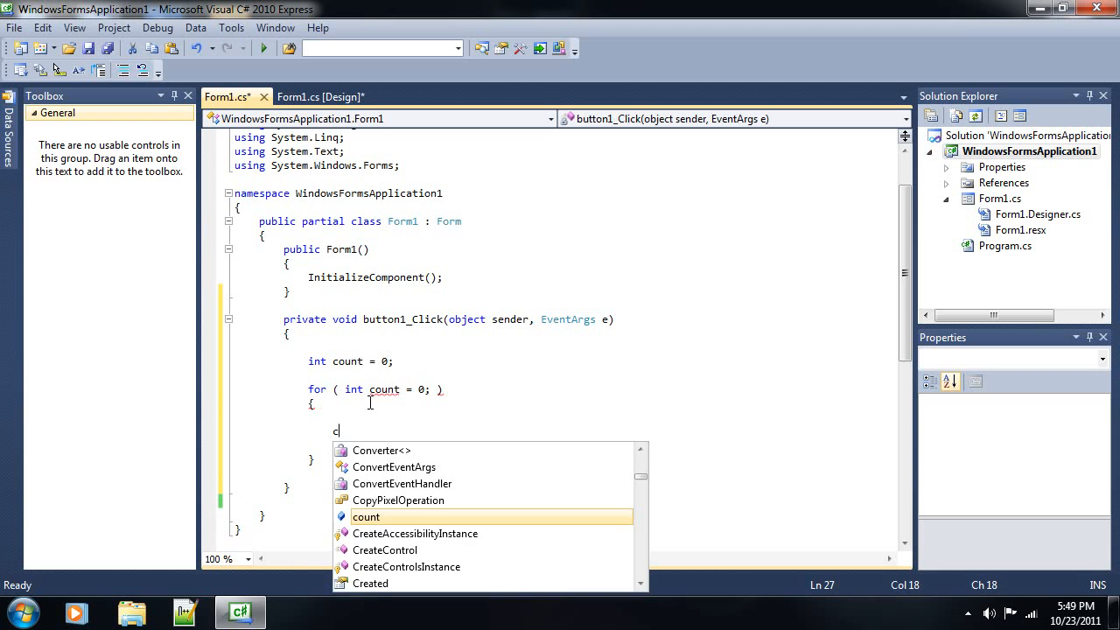
pyautogui.write('ount')
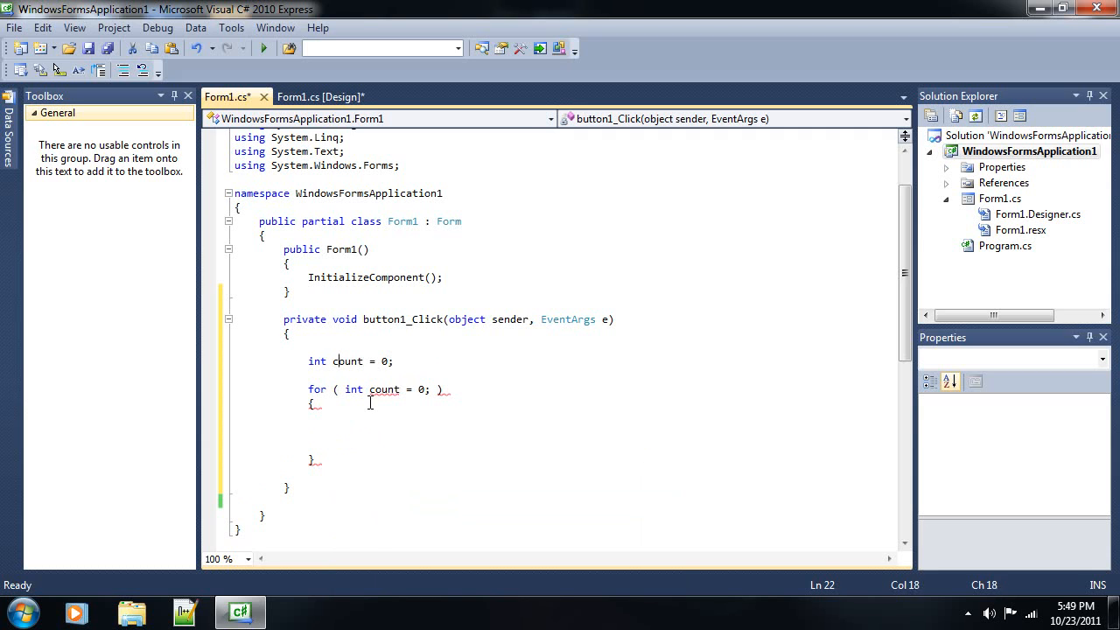
pyautogui.moveTo(307, 361); pyautogui.dragTo(393, 360)
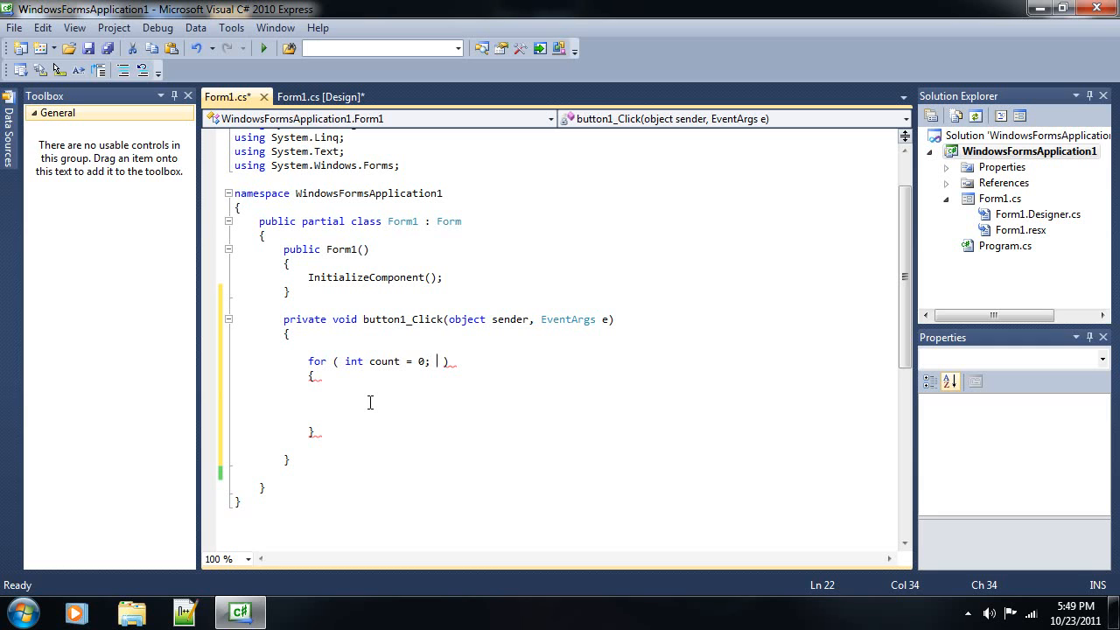
# Finish the loop header as 'count < numericUpDown1.Value; count++'
pyautogui.write('count <')
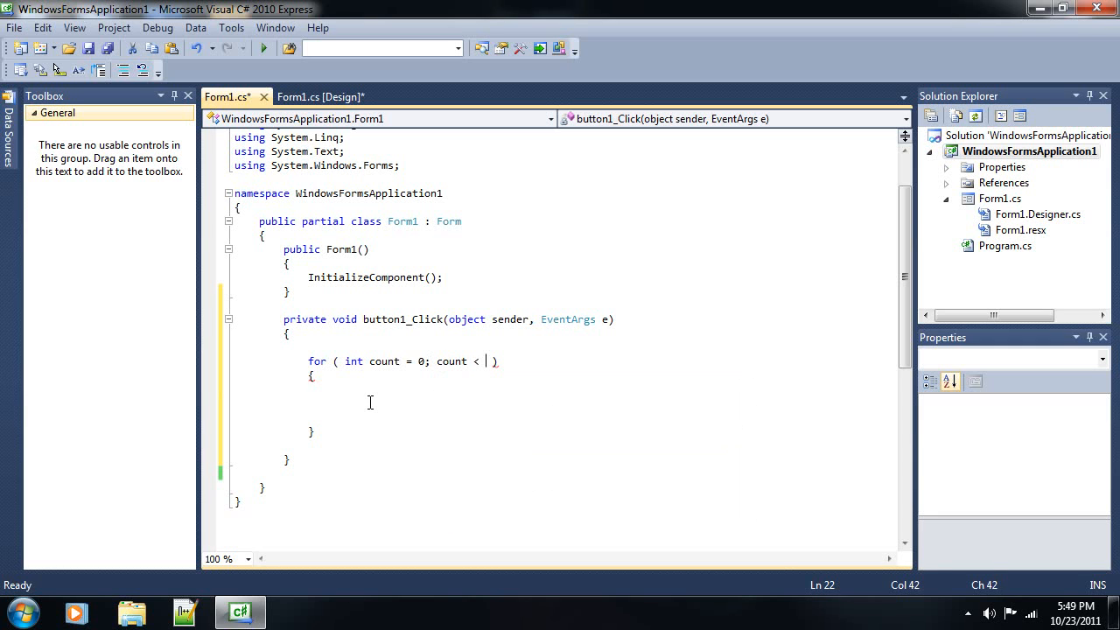
pyautogui.write('numericUpDown1.Value')
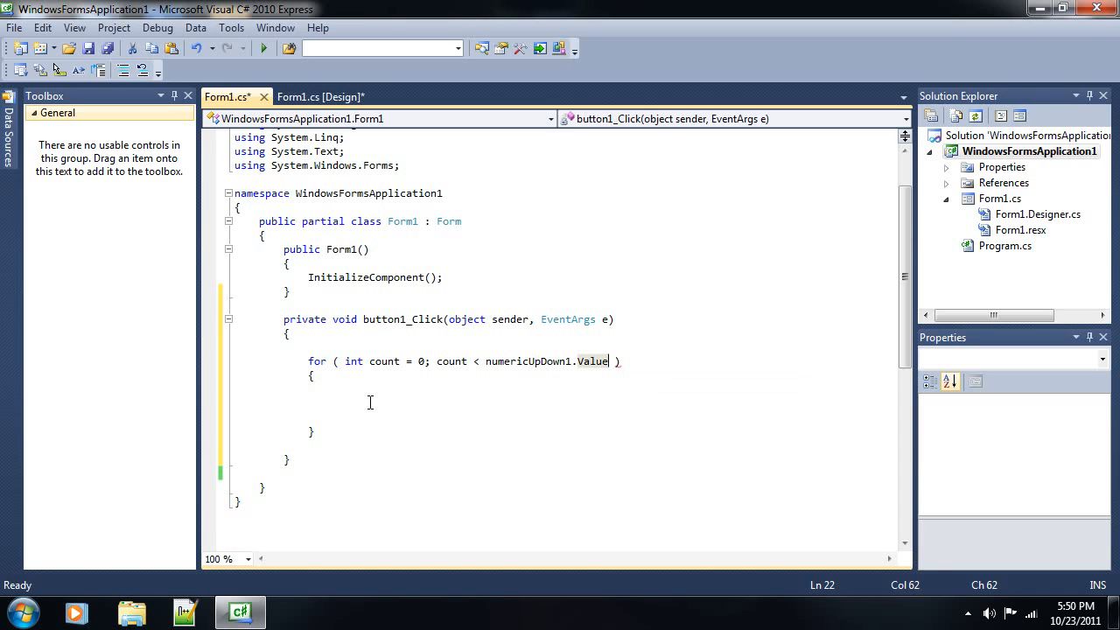
pyautogui.write(';')
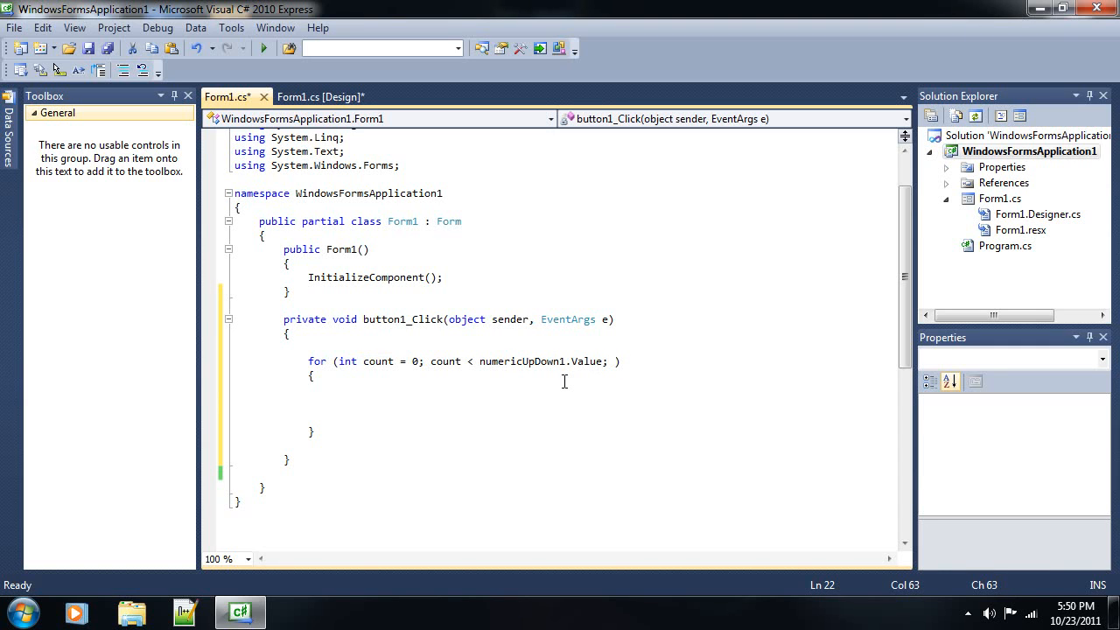
pyautogui.write('count++')
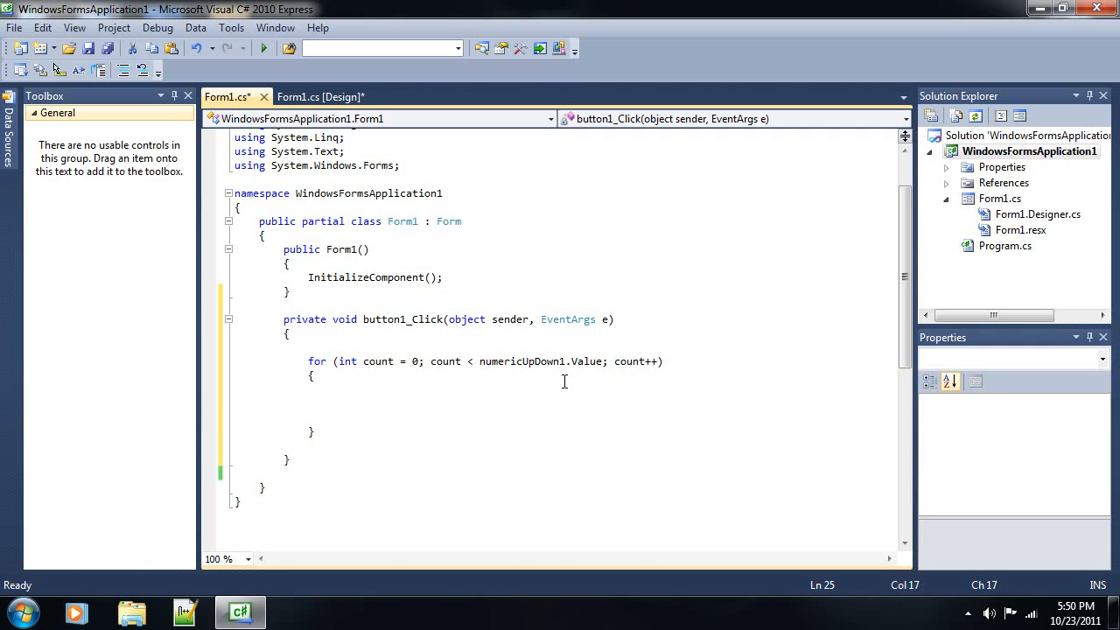
pyautogui.moveTo(582, 382)
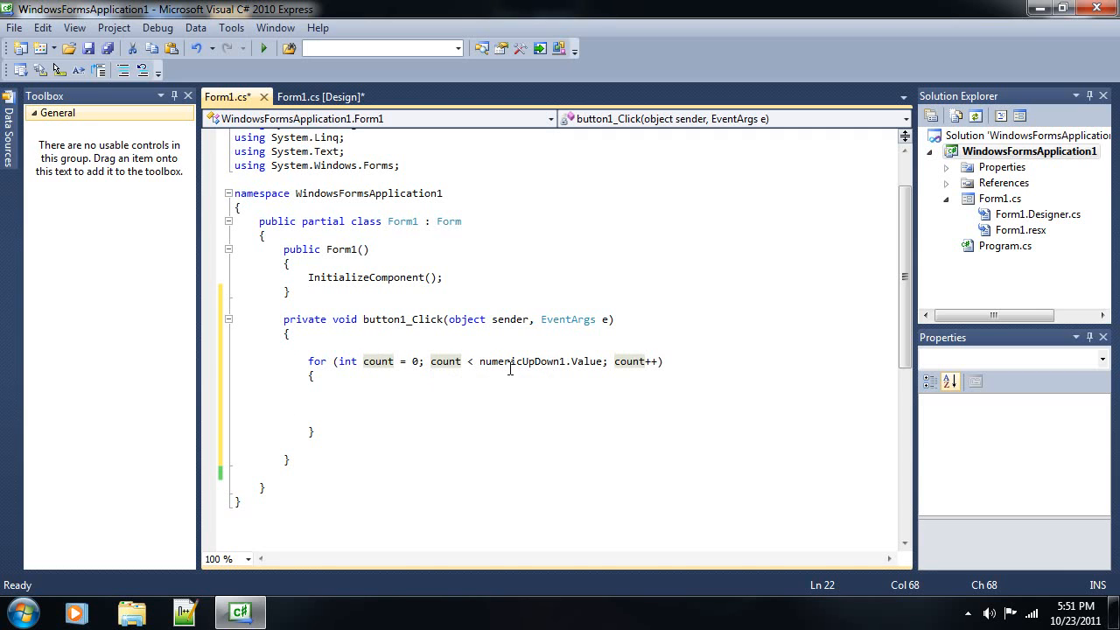
pyautogui.moveTo(525, 361)
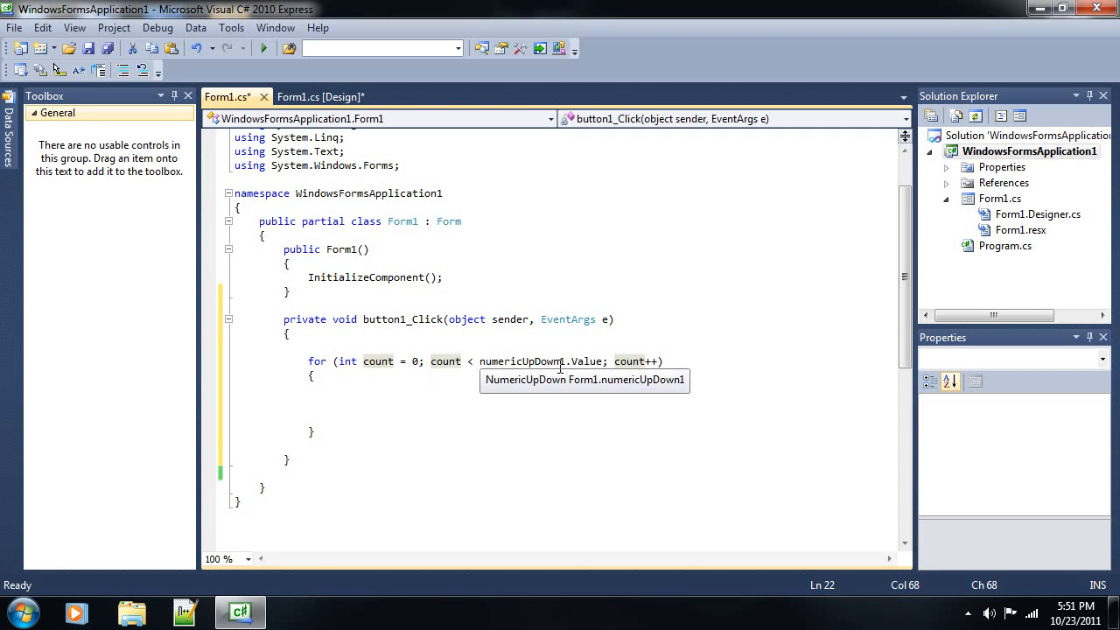
pyautogui.moveTo(569, 361)
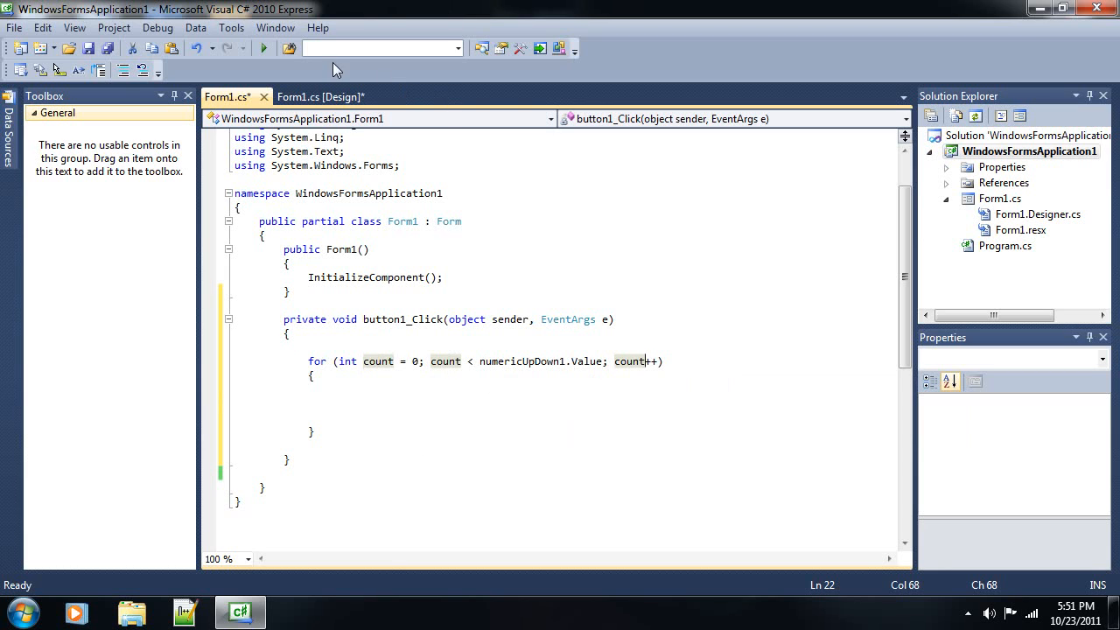
# Declare 'string message = "";' above the for loop
pyautogui.click(333, 402)
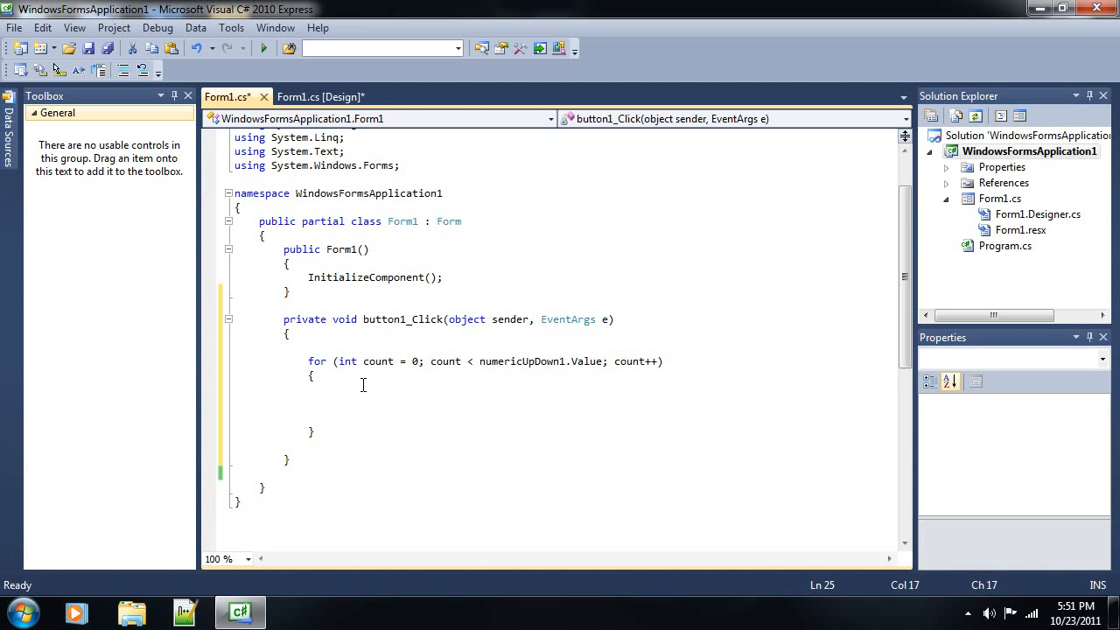
pyautogui.write('ing message = "";')
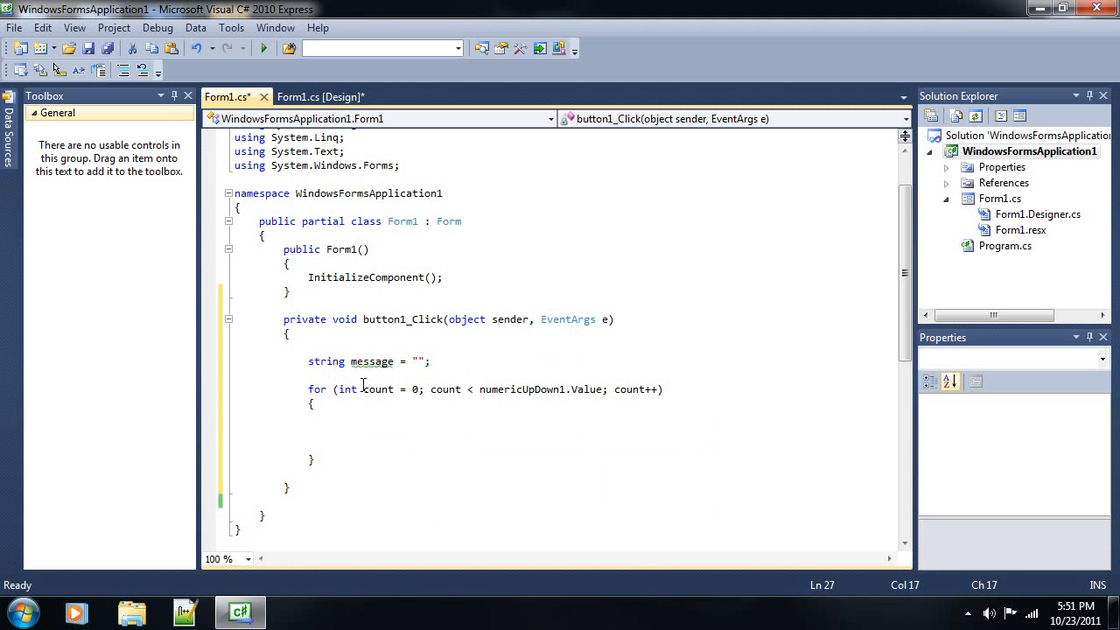
pyautogui.write('message')
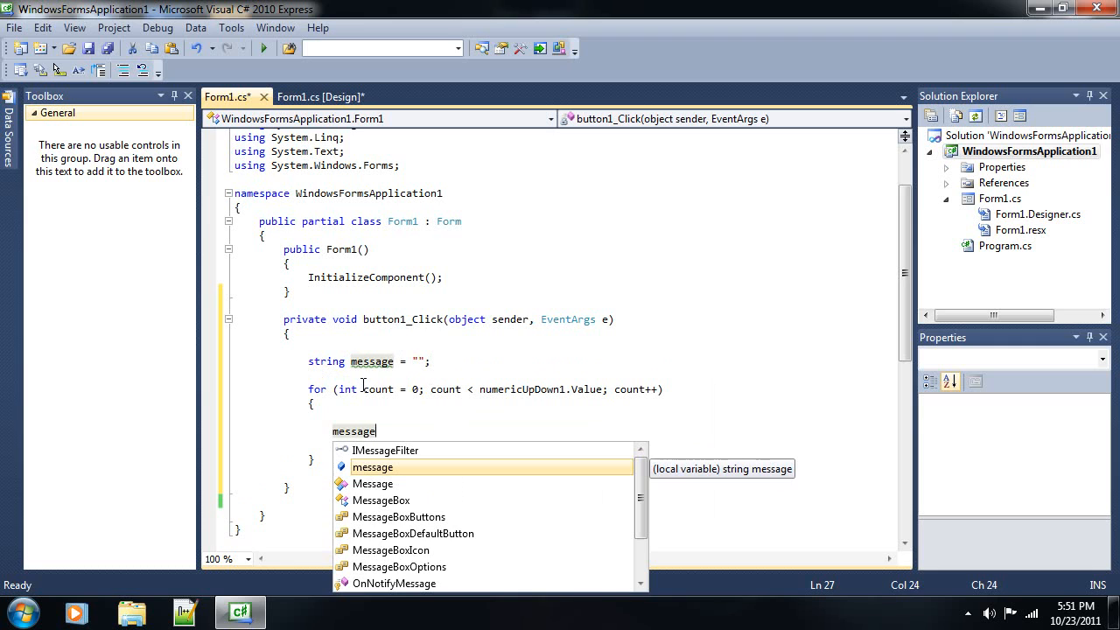
# Append textBox1.Text plus "\n" to message, with MessageBox.Show("") after the loop
pyautogui.write('+0')
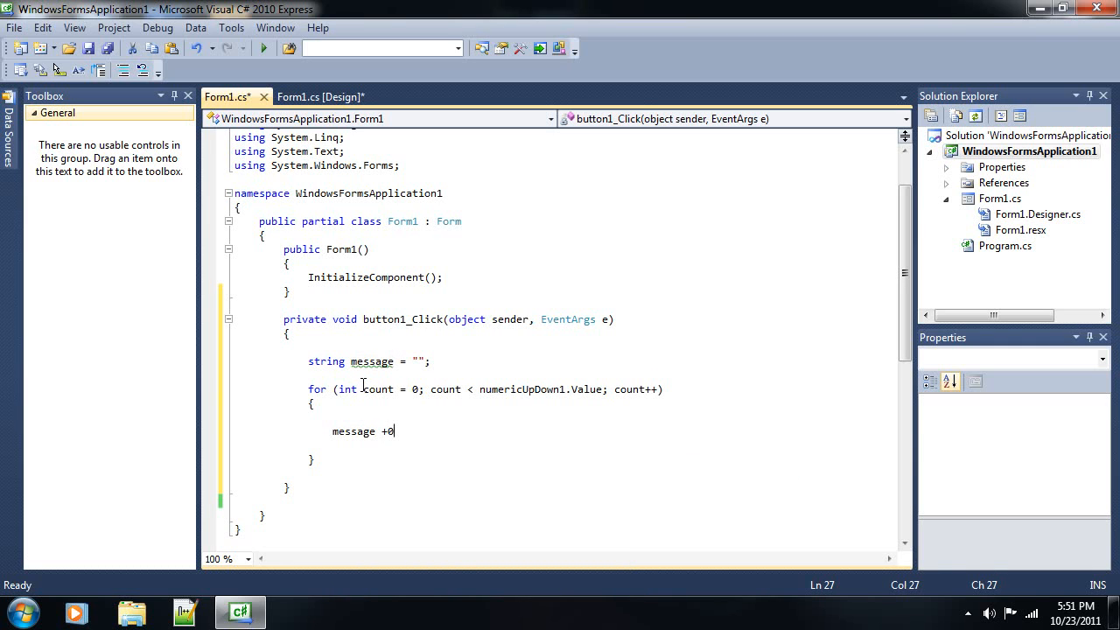
pyautogui.write('=')
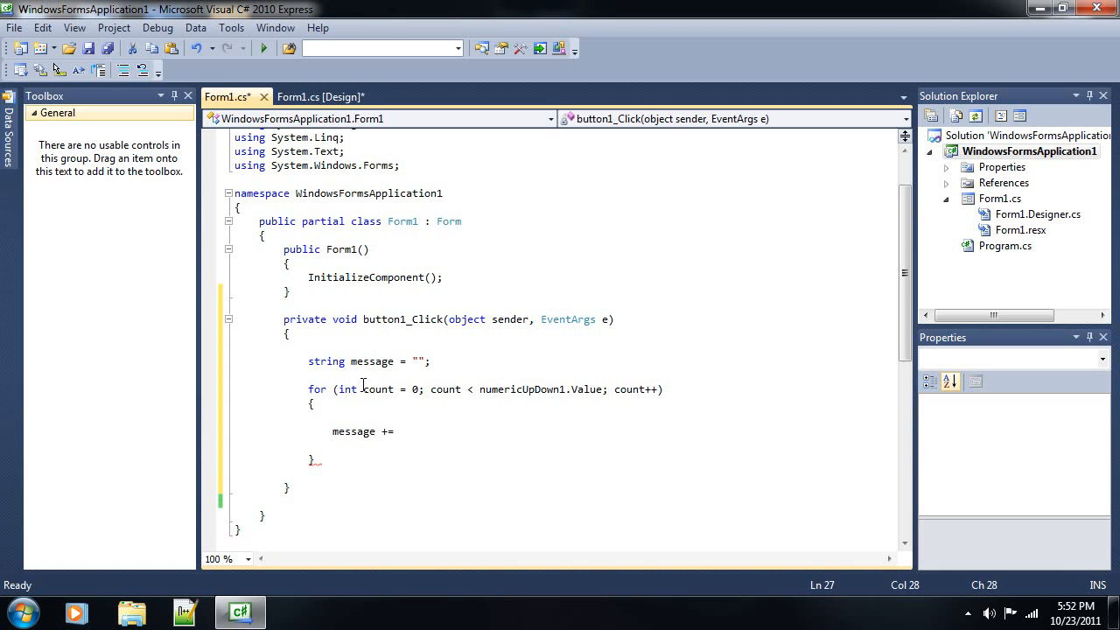
pyautogui.write('"')
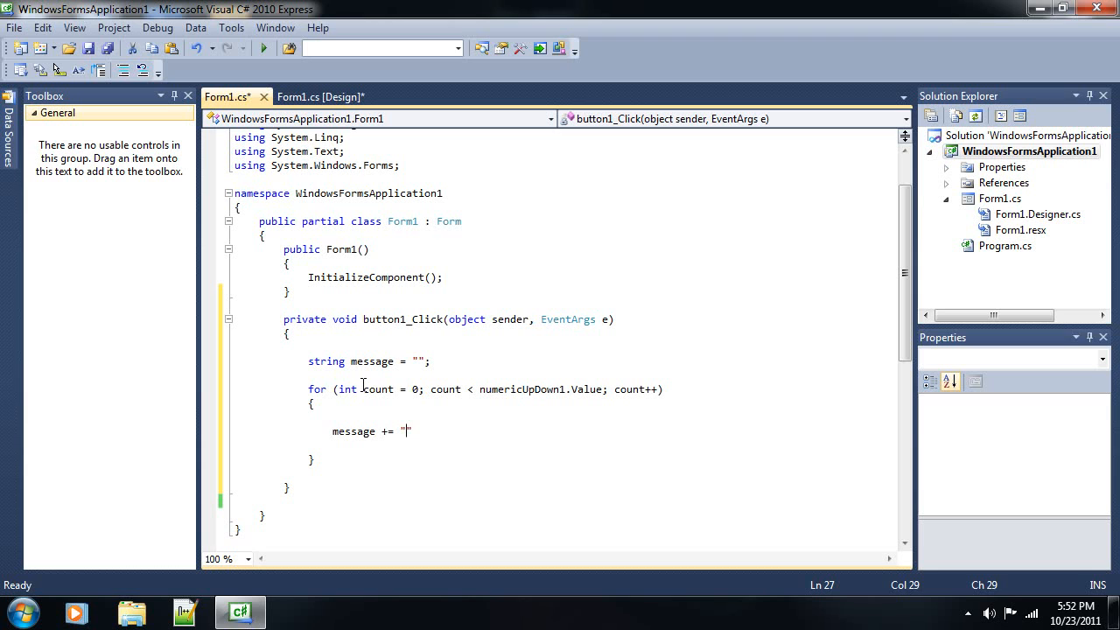
pyautogui.write('textBox1')
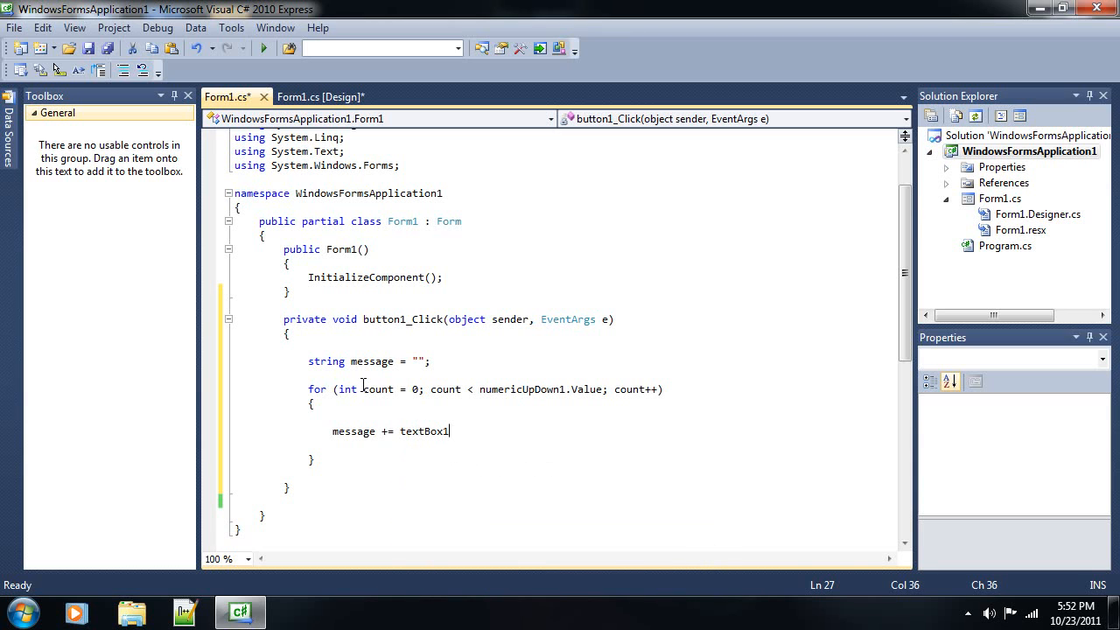
pyautogui.write('.Text')
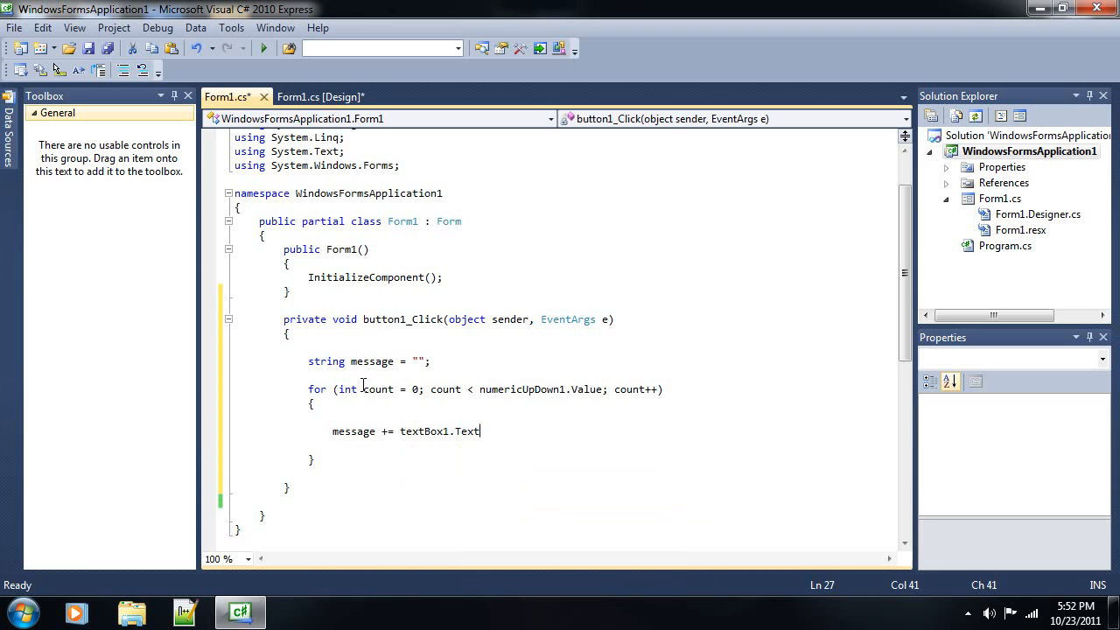
pyautogui.write(';')
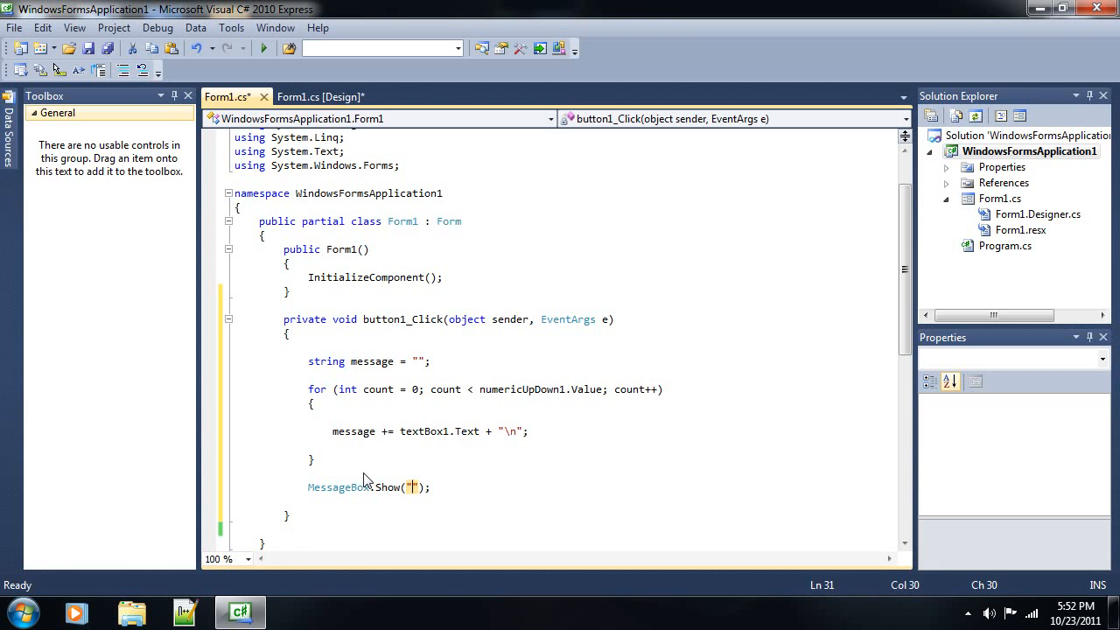
# Pass message to MessageBox.Show and run Talker 2.0 with Start Debugging
pyautogui.write('message')
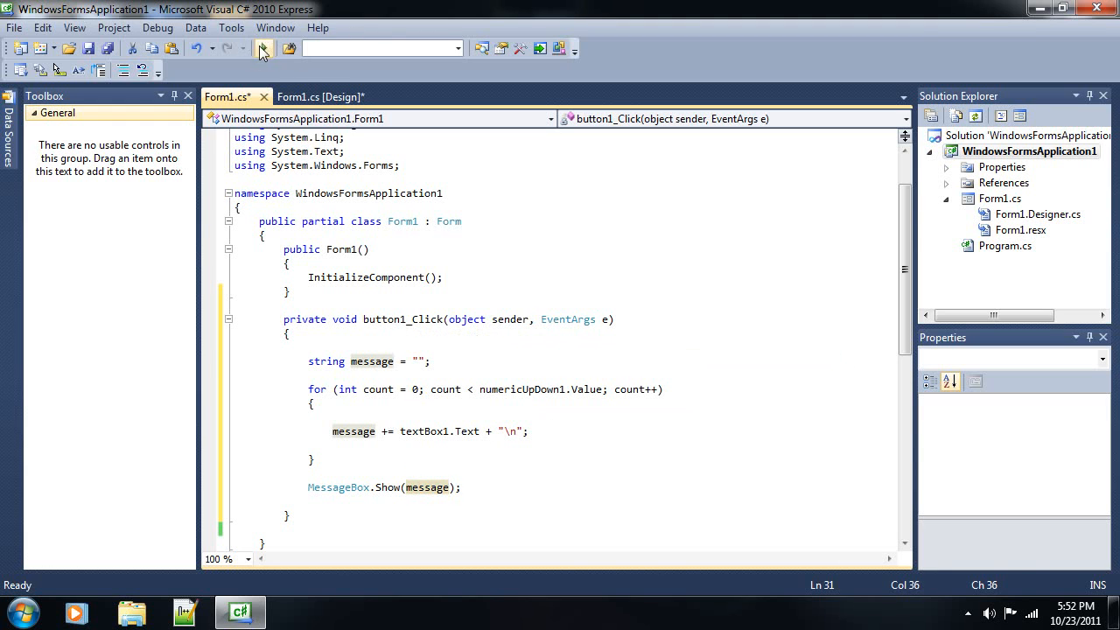
pyautogui.click(262, 48)
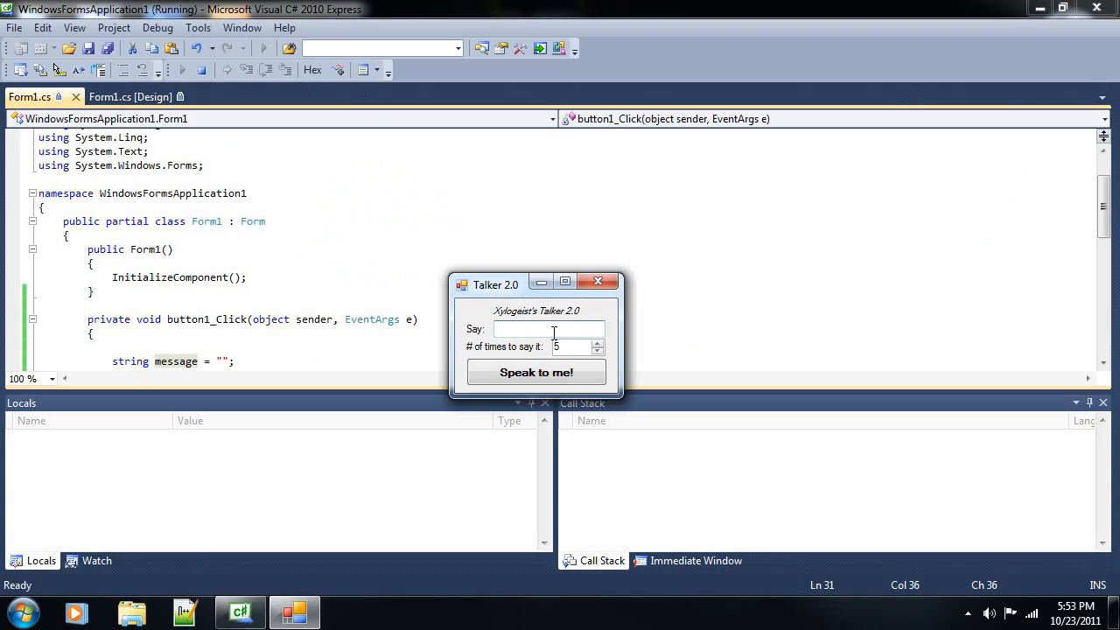
# Enter 'Kirk', speak it five times, and dismiss the message box
pyautogui.write('Kirk')
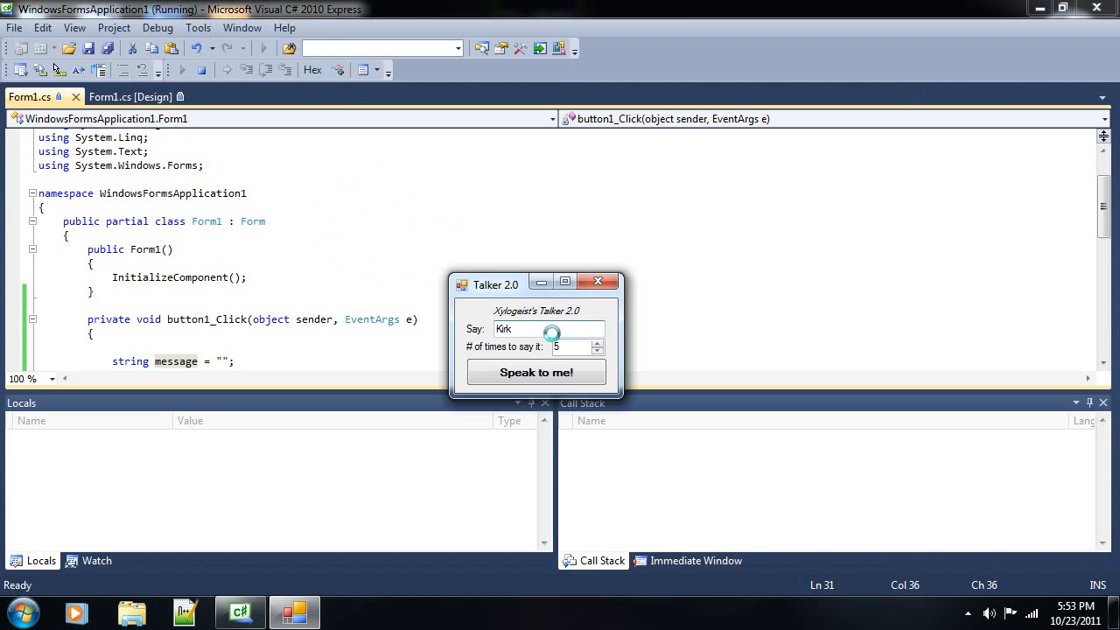
pyautogui.click(536, 372)
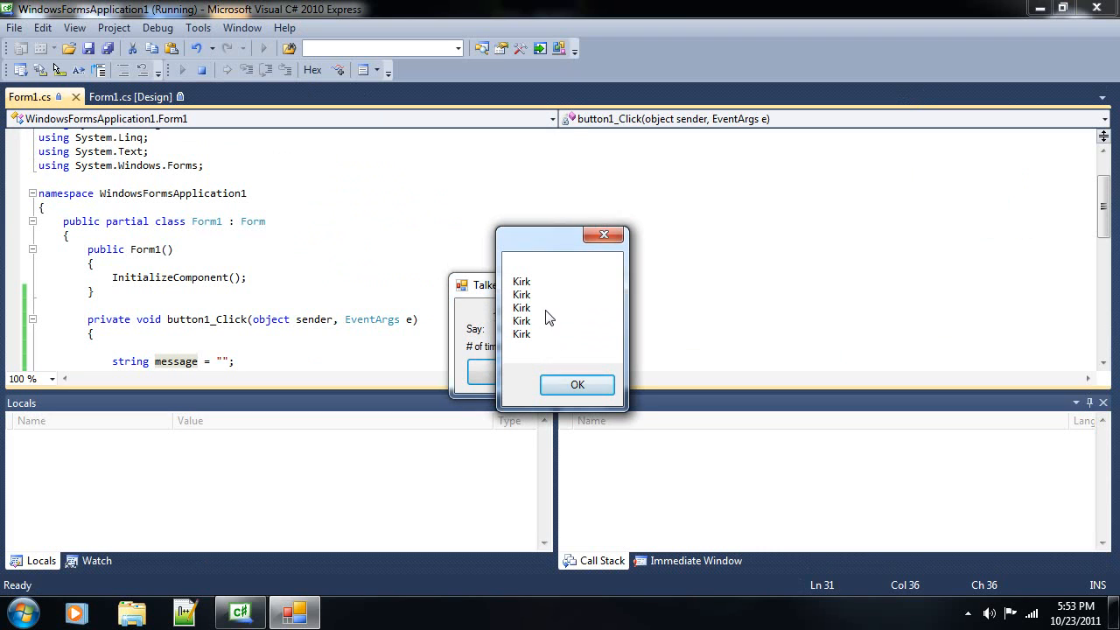
pyautogui.click(578, 385)
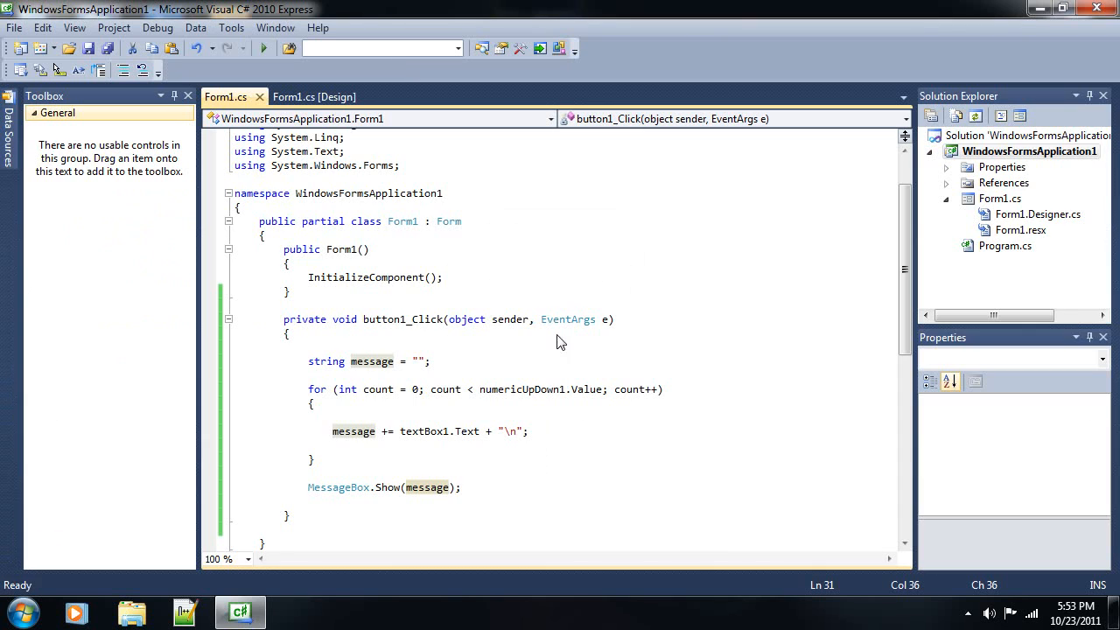
pyautogui.moveTo(444, 390)
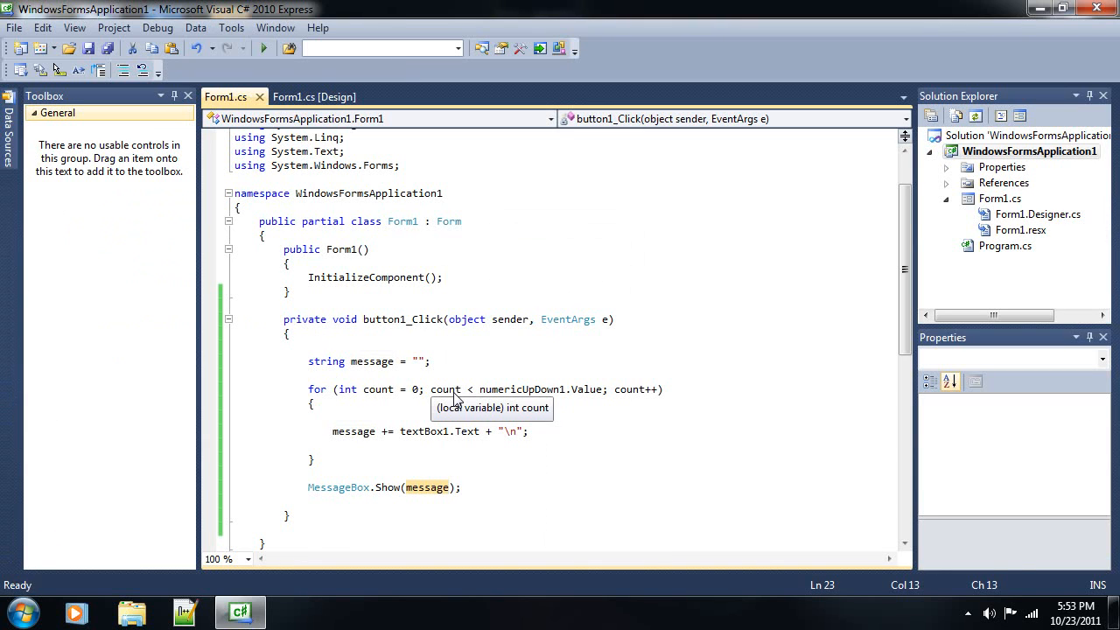